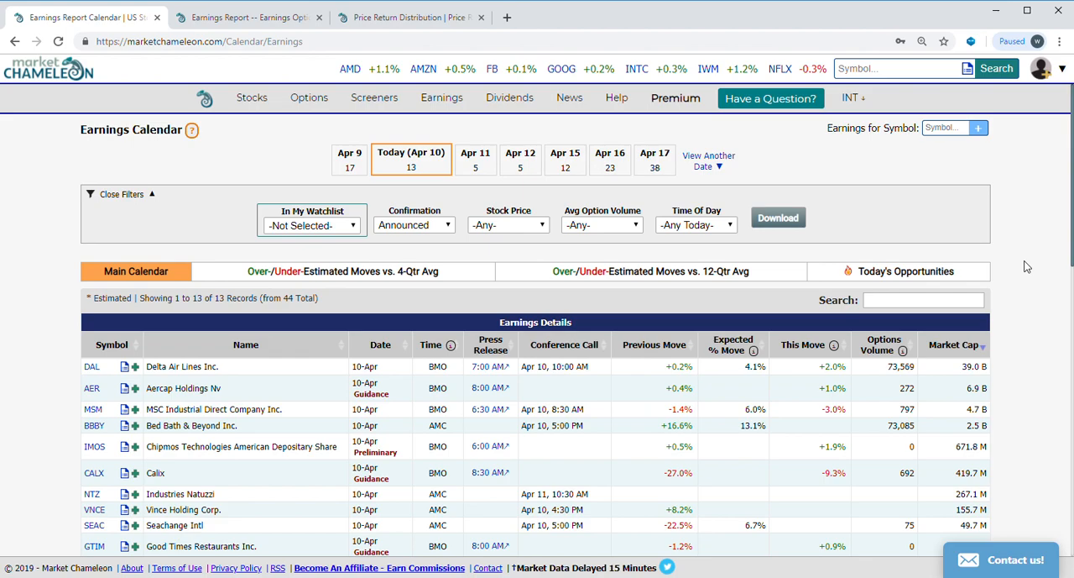
mouse_move(788, 29)
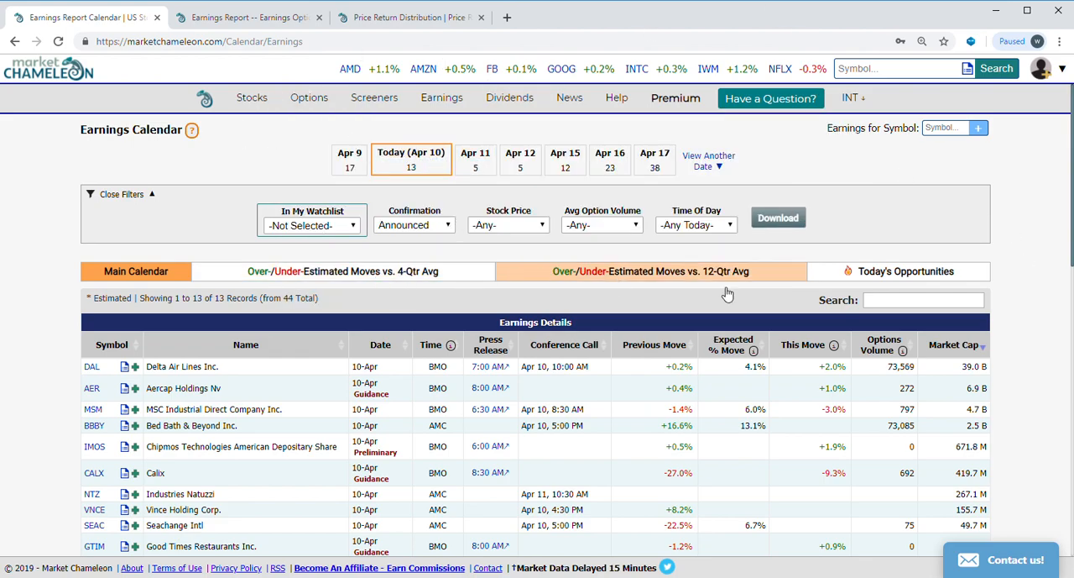
Show Today's Opportunities with the 'All' risk type filter, listing strategies across eight pages
left_click(906, 271)
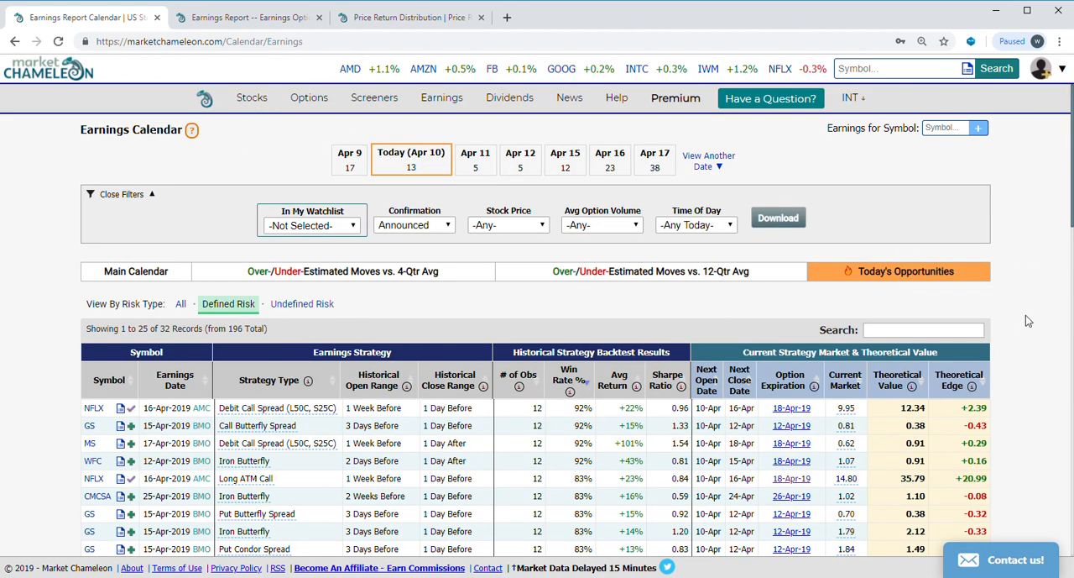
scroll("down", 3)
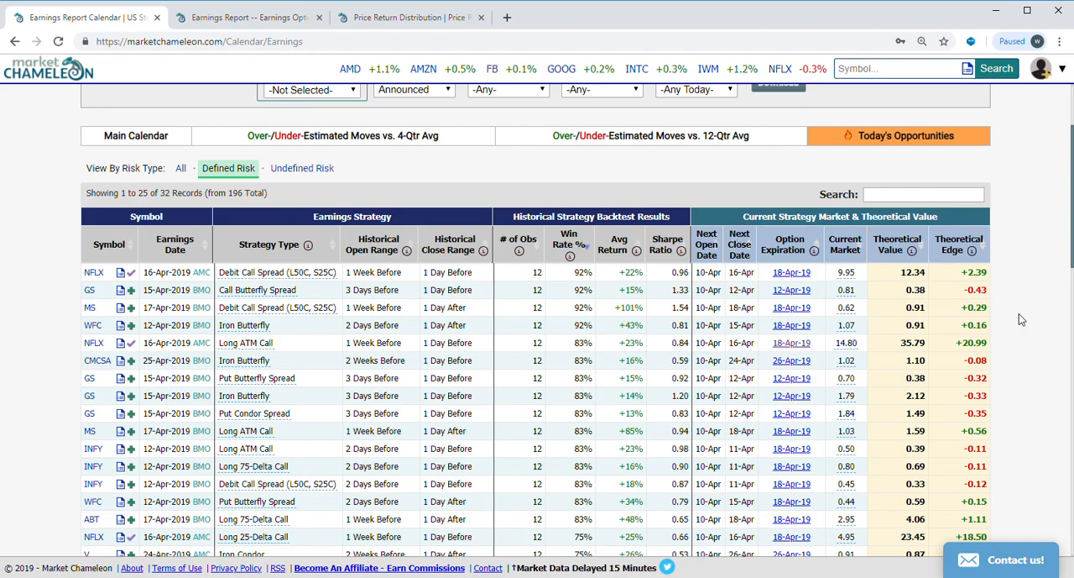
left_click(180, 168)
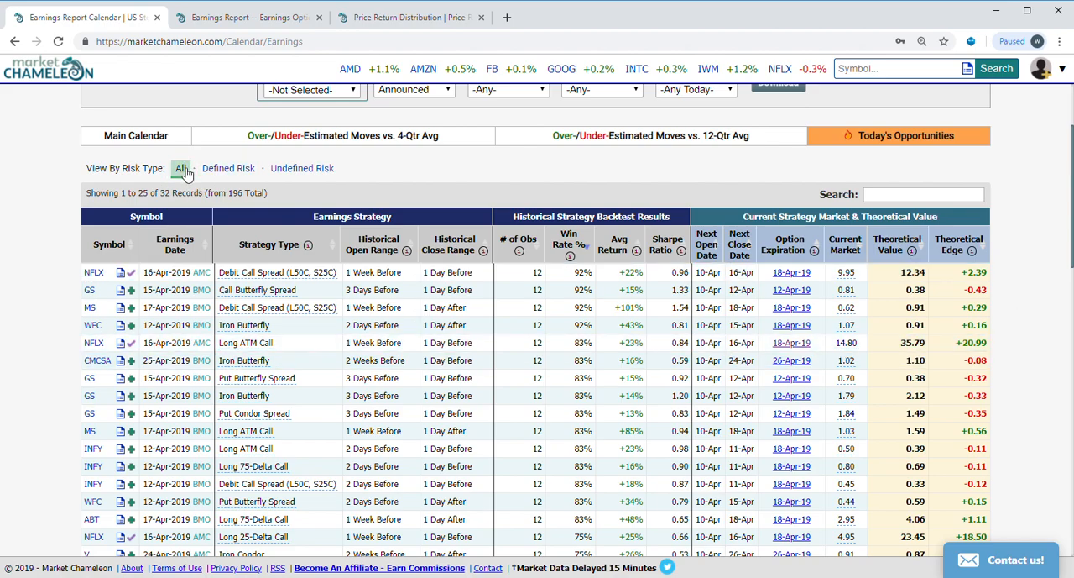
scroll("down", 3)
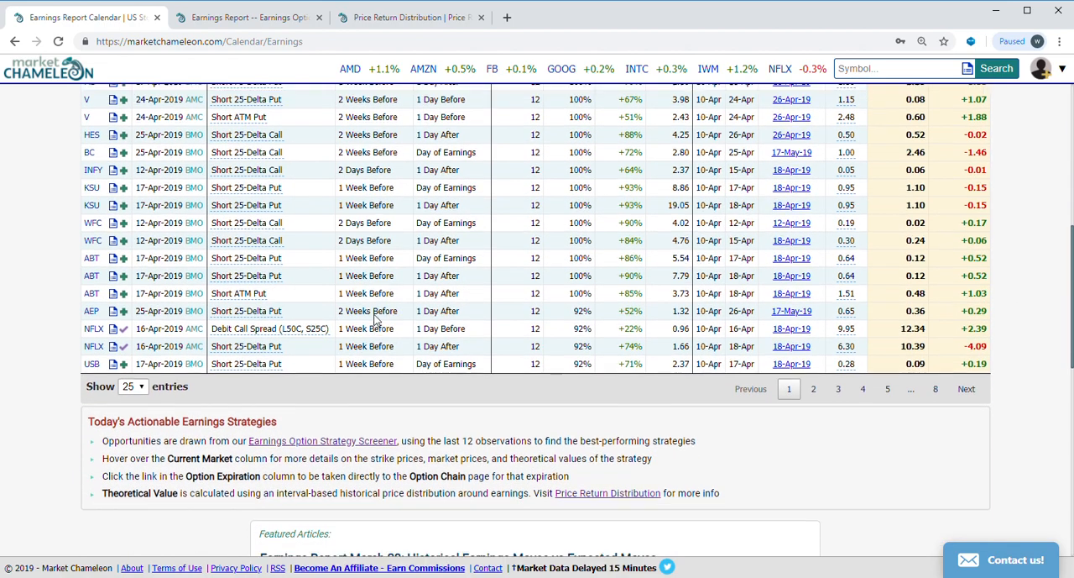
left_click(243, 17)
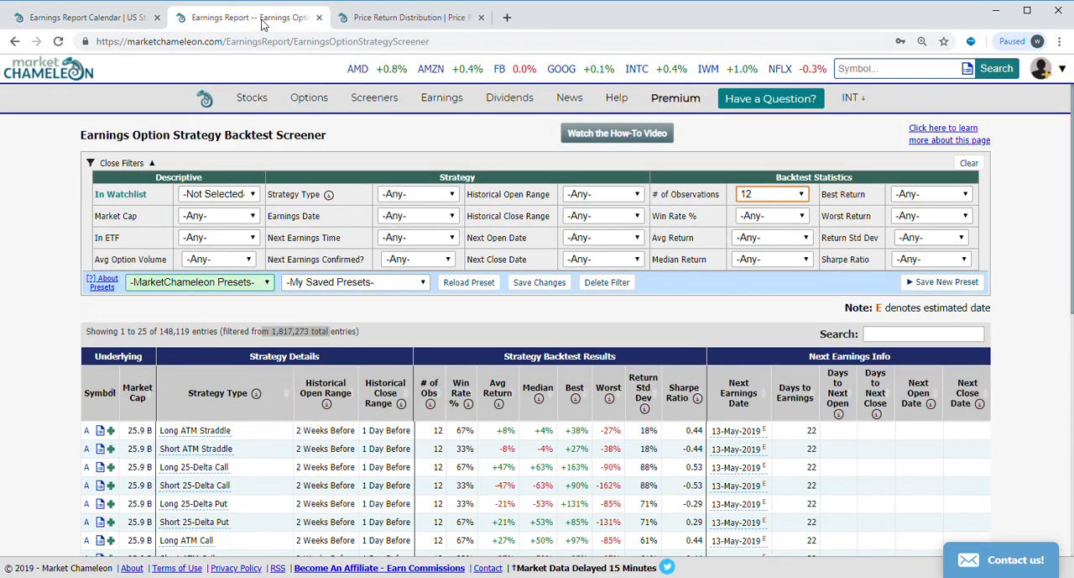
scroll("down", 3)
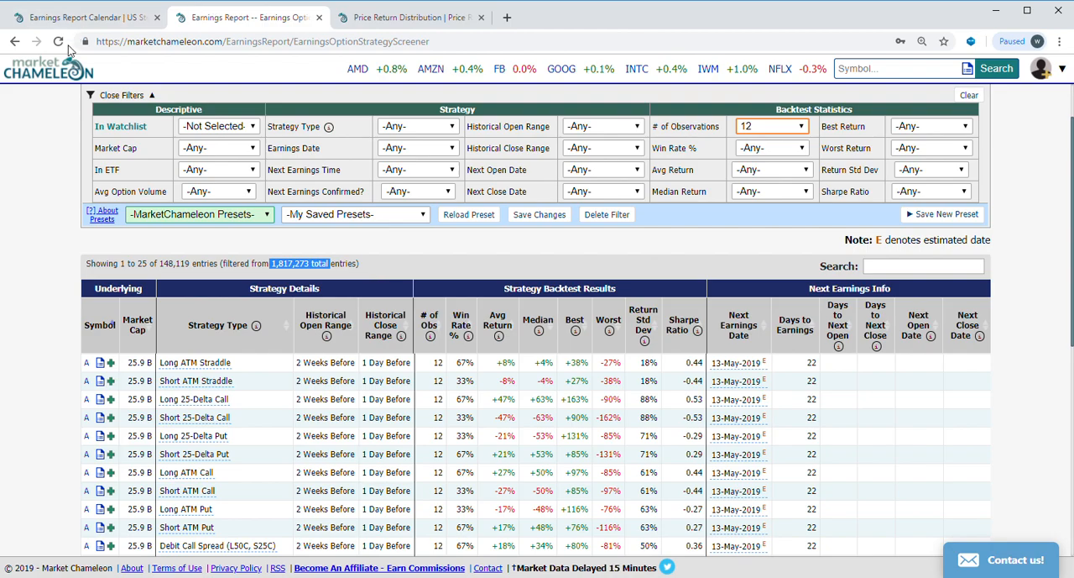
left_click(79, 17)
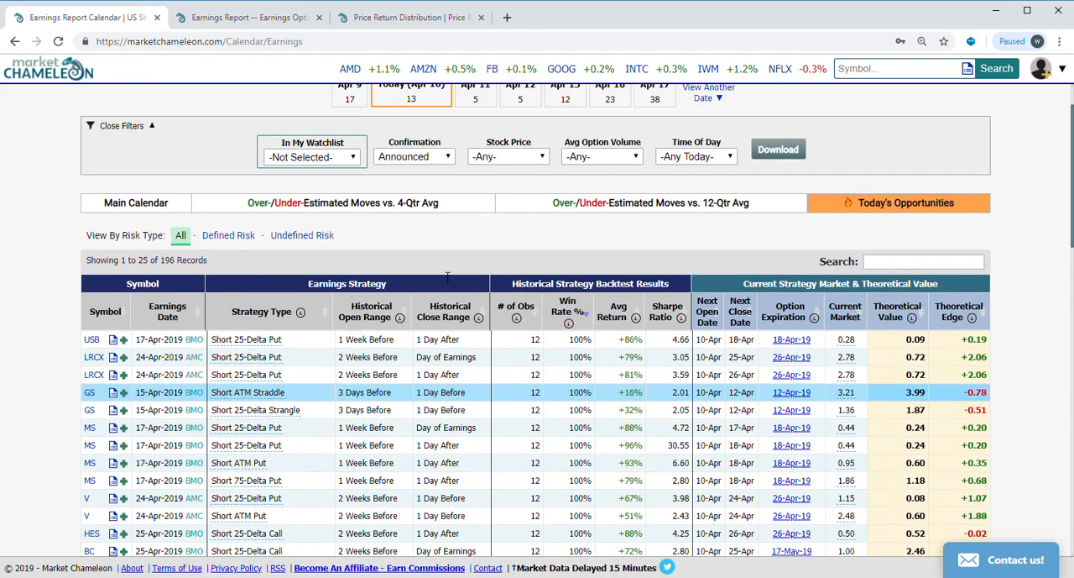
scroll("down", 3)
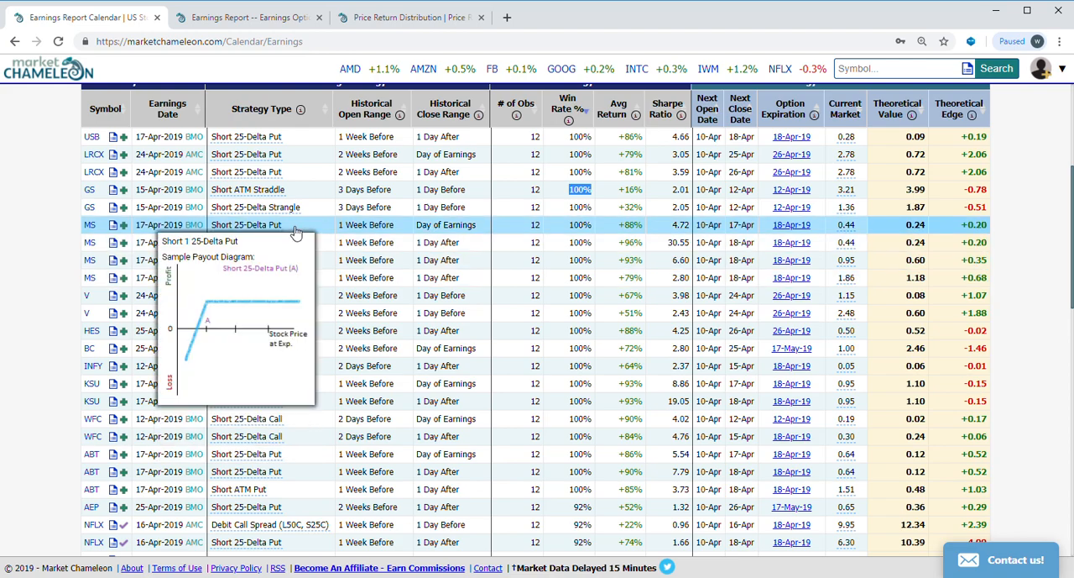
scroll("down", 3)
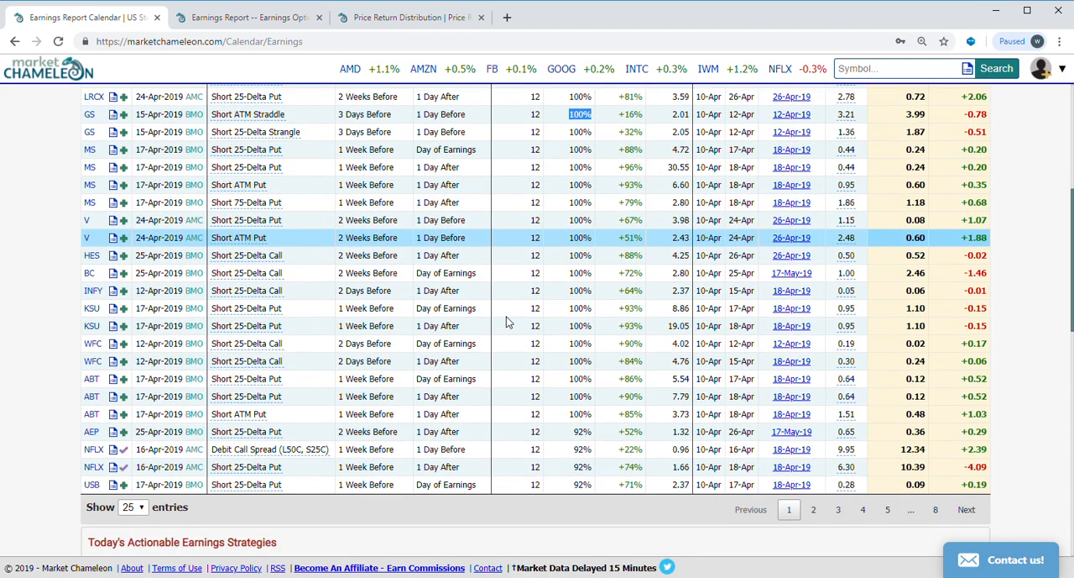
scroll("down", 3)
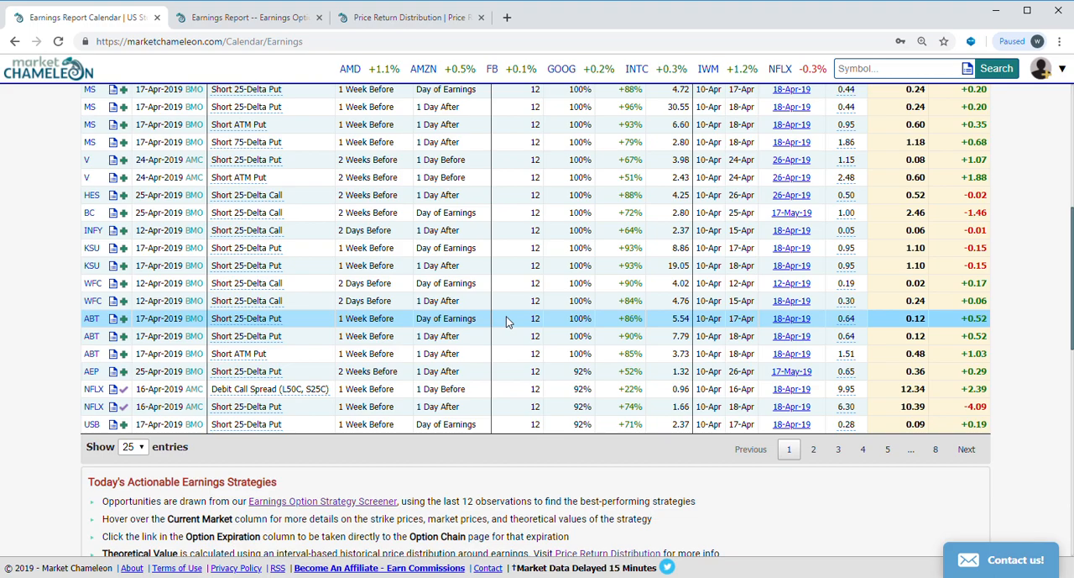
scroll("up", 3)
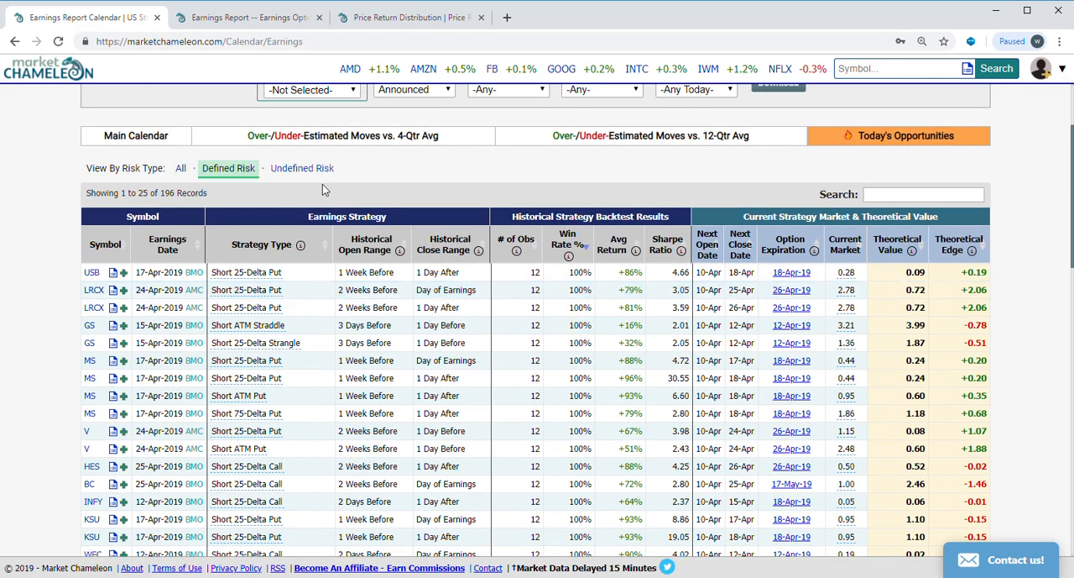
Apply the Defined Risk filter to cut the table to 32 of 196 records
left_click(227, 168)
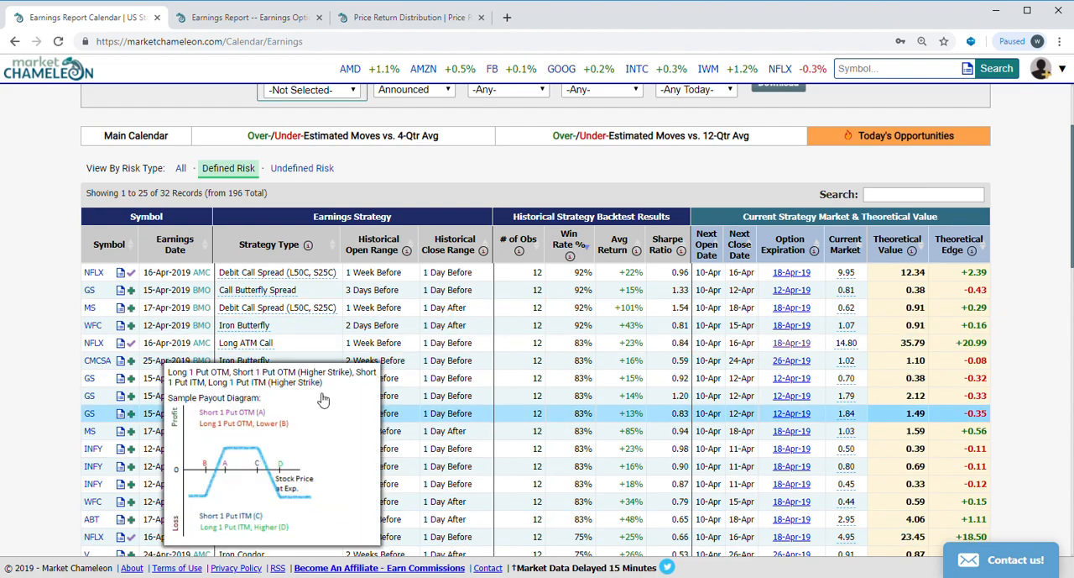
scroll("down", 3)
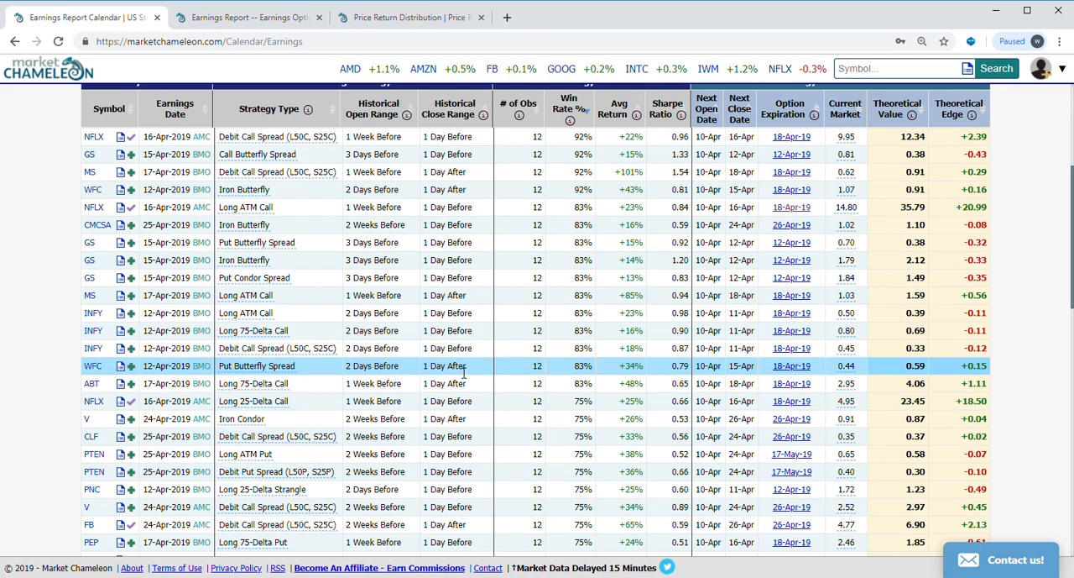
mouse_move(277, 136)
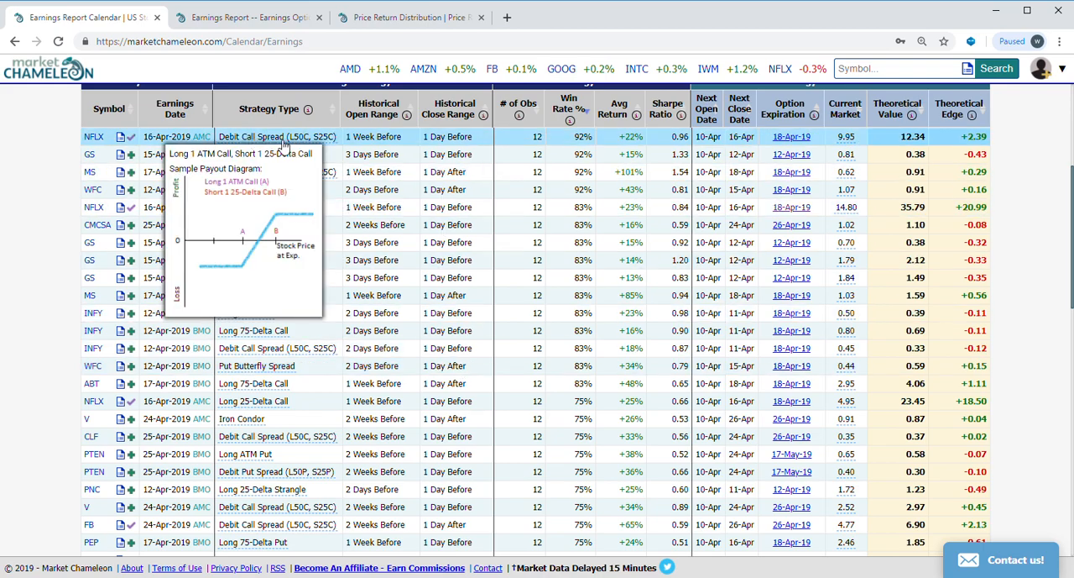
mouse_move(286, 147)
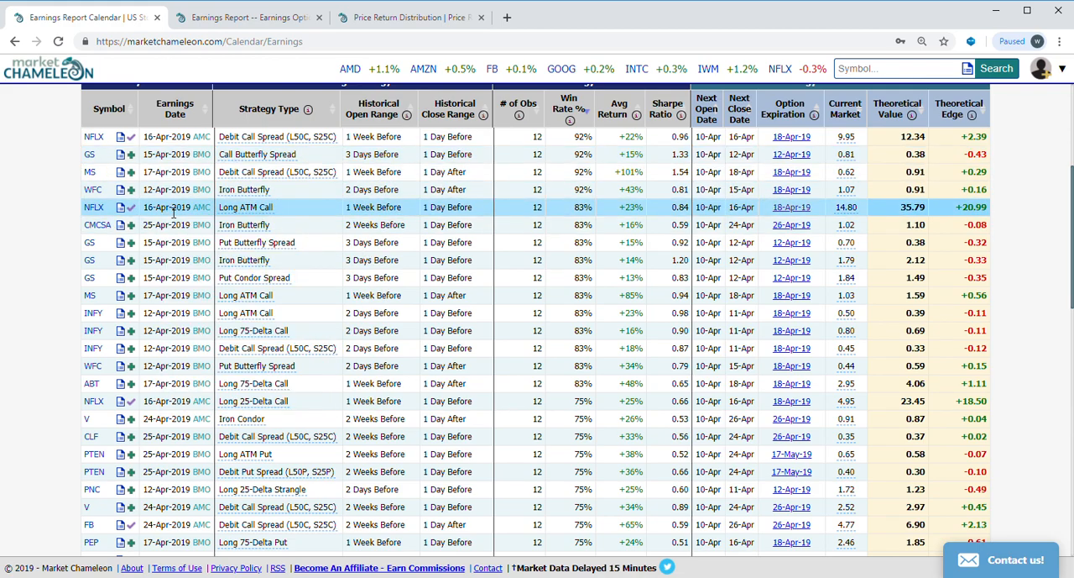
scroll("down", 3)
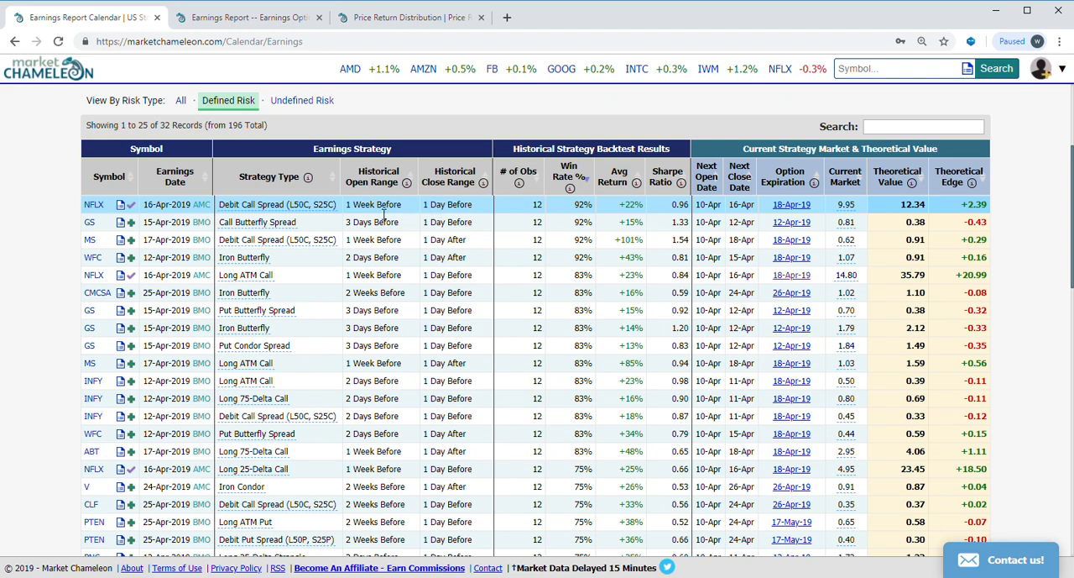
mouse_move(557, 215)
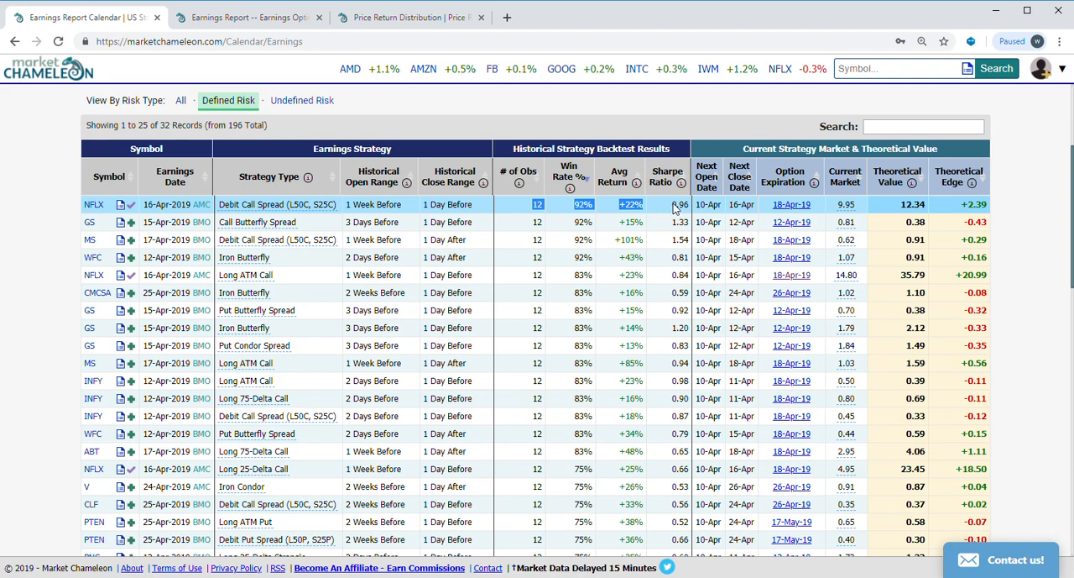
mouse_move(596, 227)
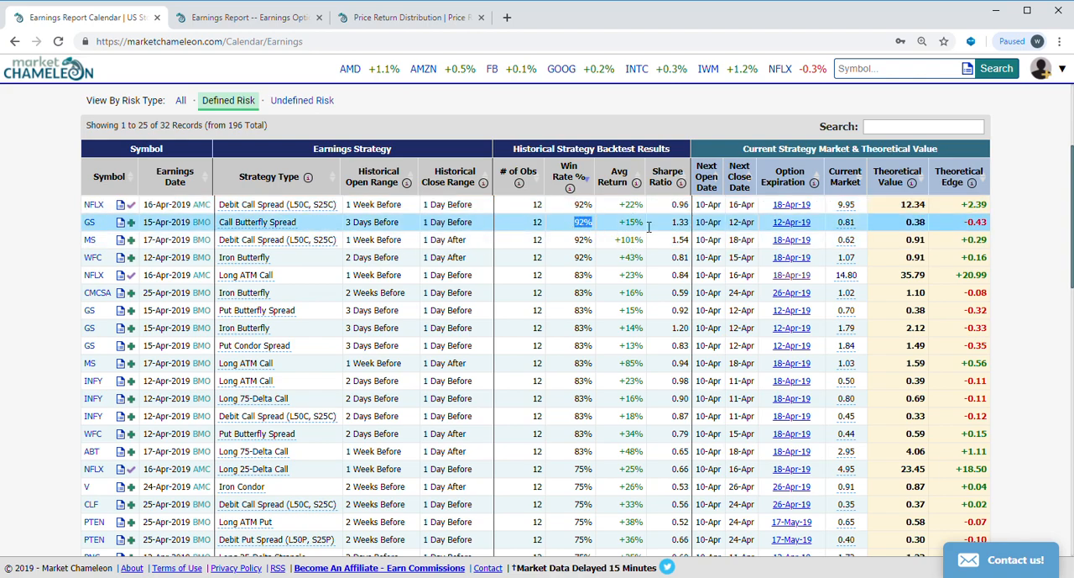
mouse_move(257, 222)
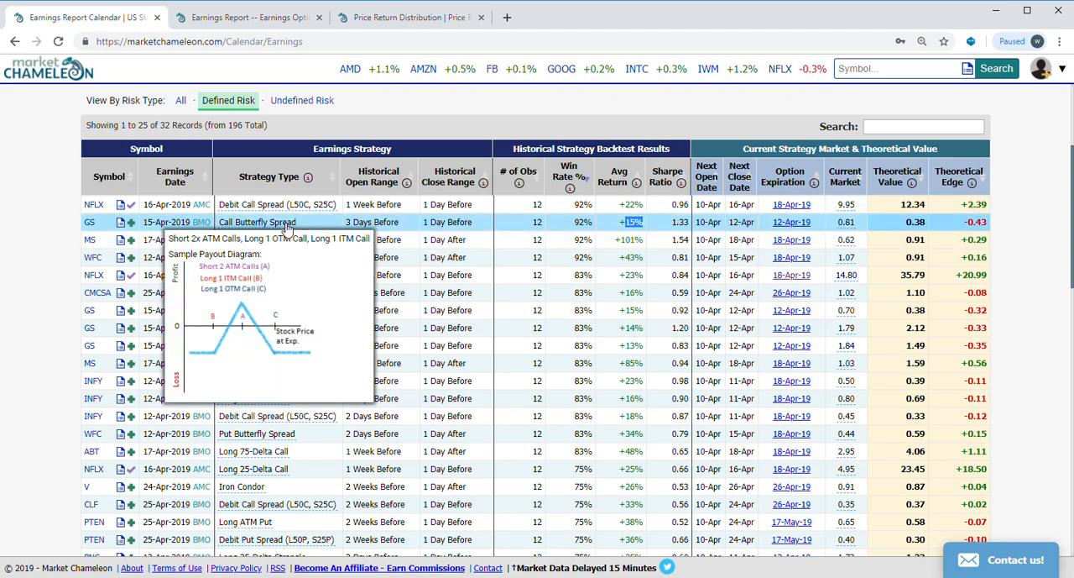
mouse_move(747, 228)
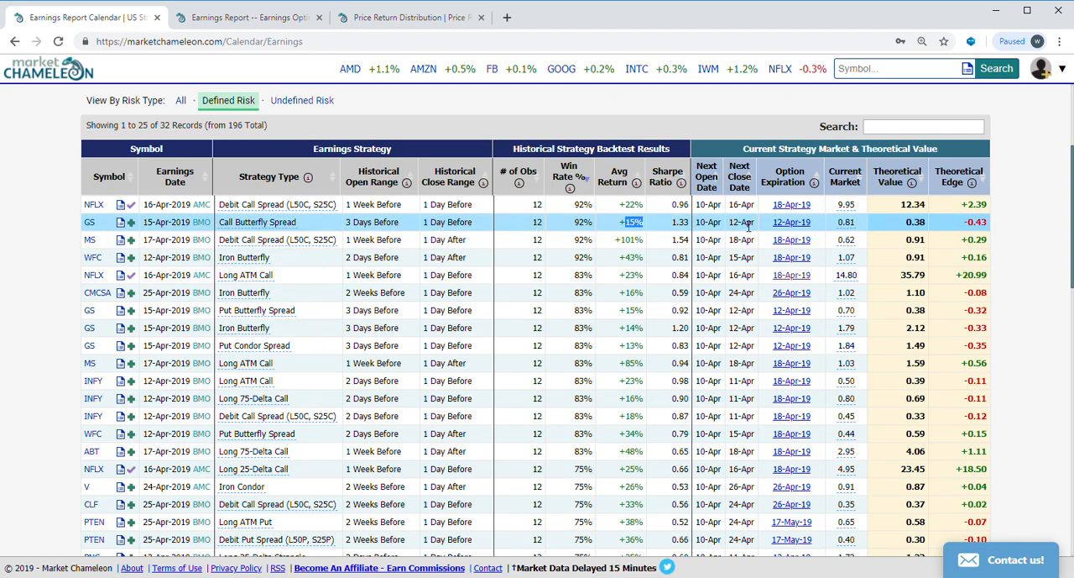
mouse_move(826, 228)
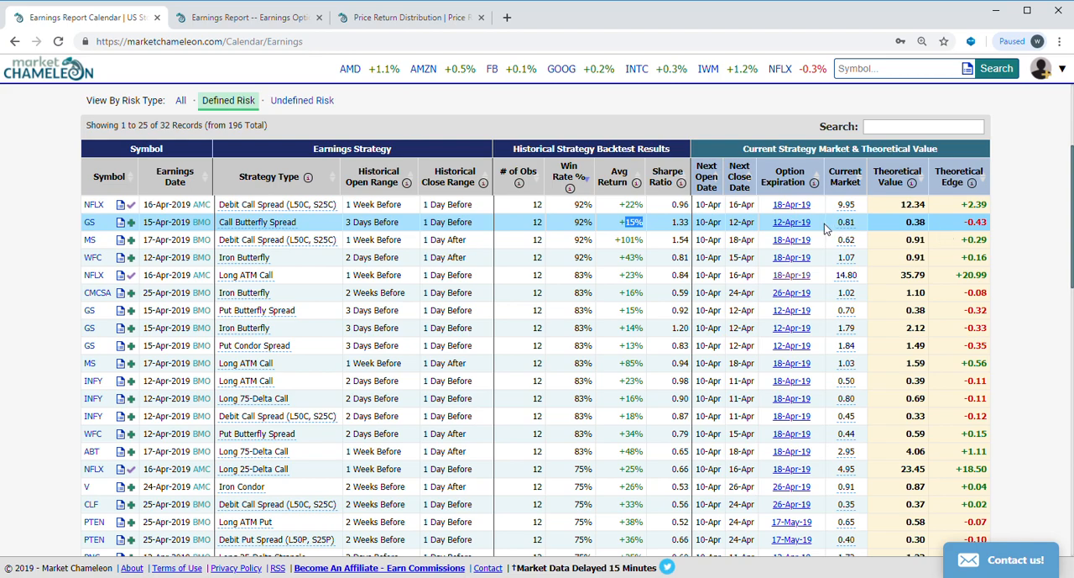
mouse_move(894, 225)
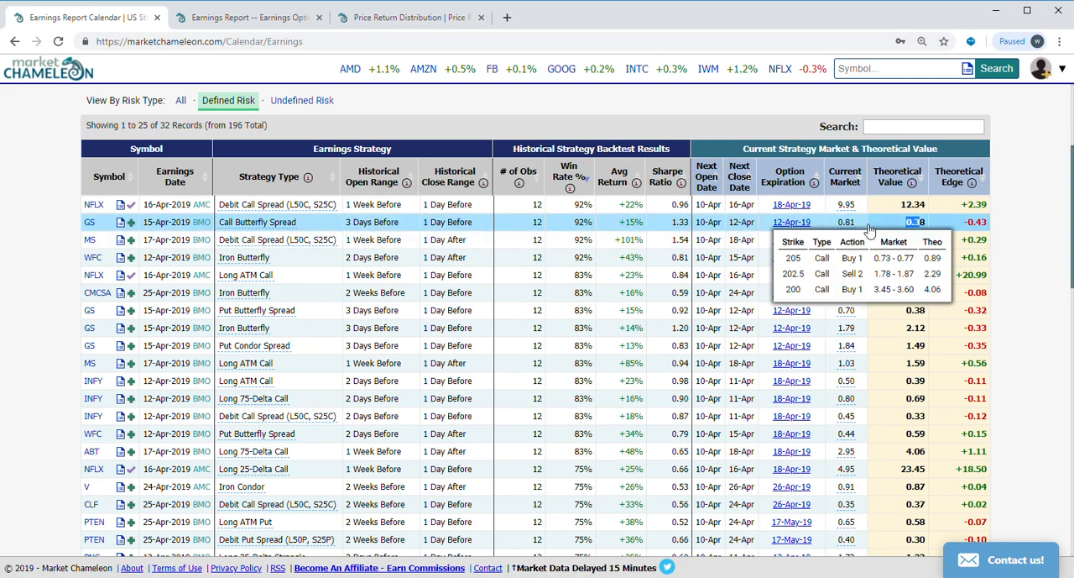
mouse_move(888, 242)
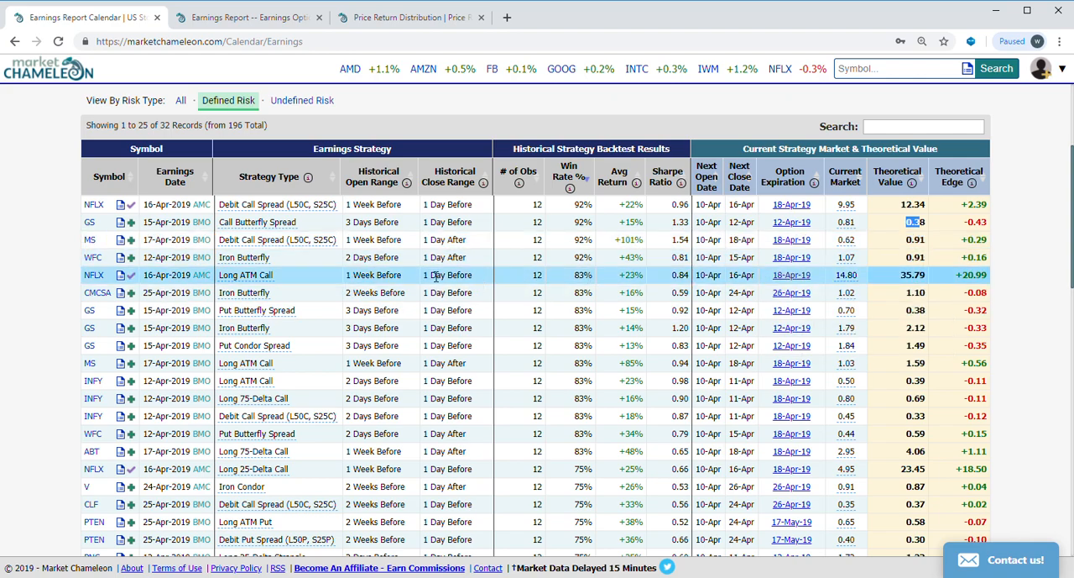
mouse_move(245, 274)
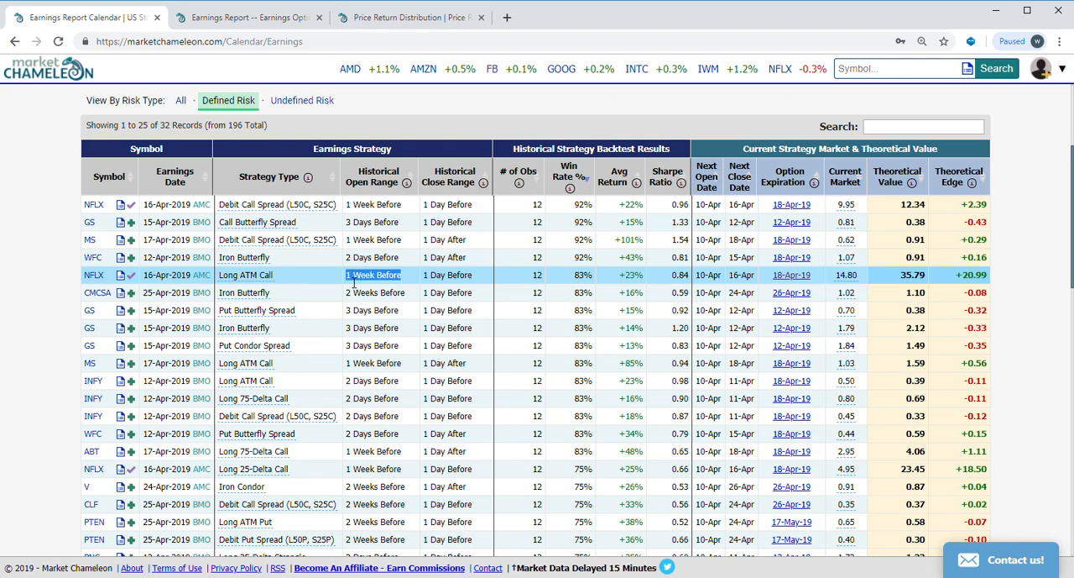
Load the NFLX 18-Apr-19 Long ATM Call into the option chain as a Buy 365 Call at 14.68 midpoint
left_click(448, 274)
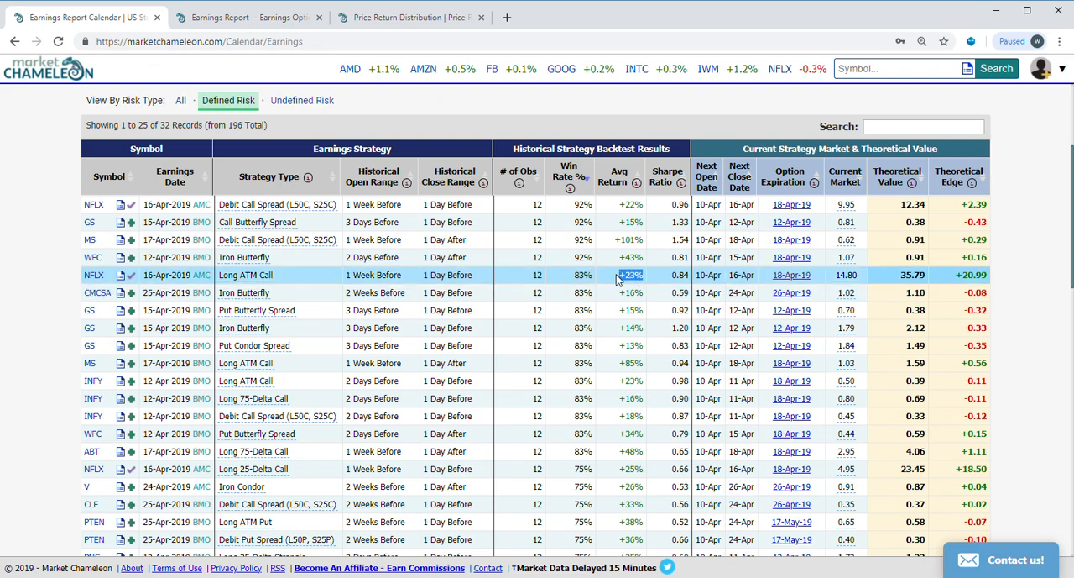
mouse_move(693, 277)
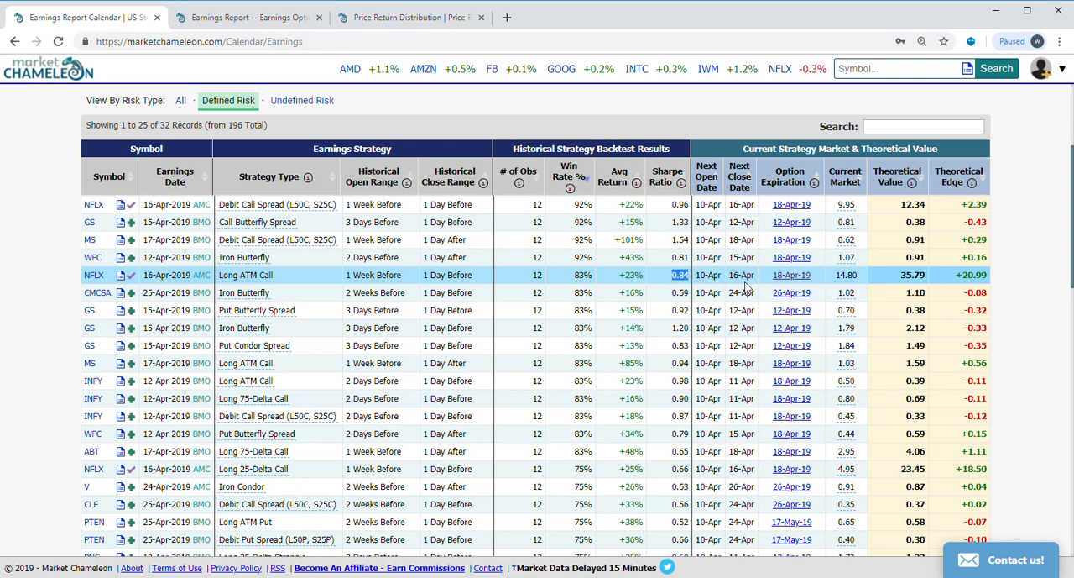
mouse_move(845, 274)
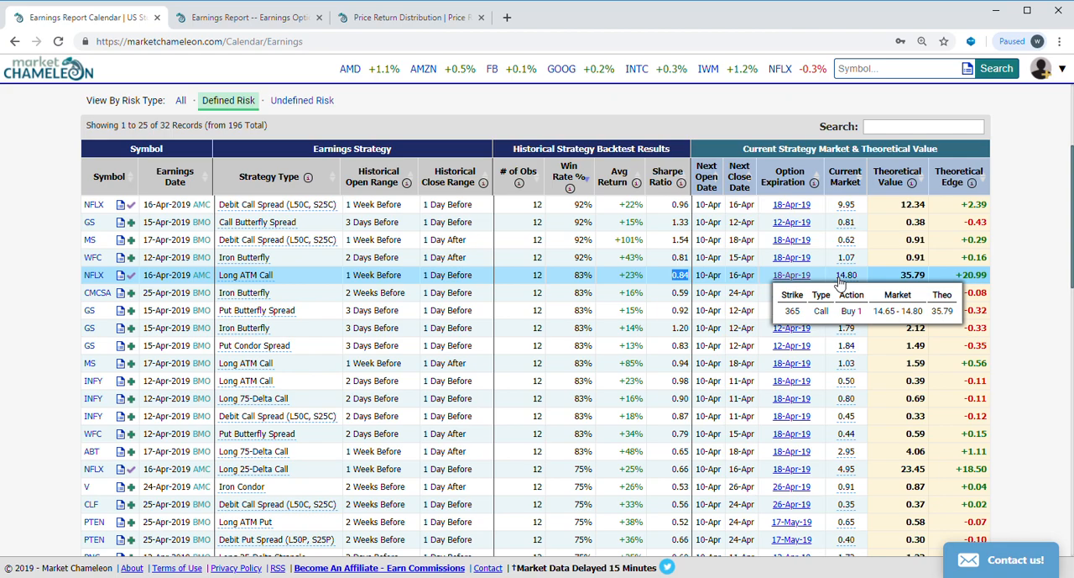
mouse_move(929, 282)
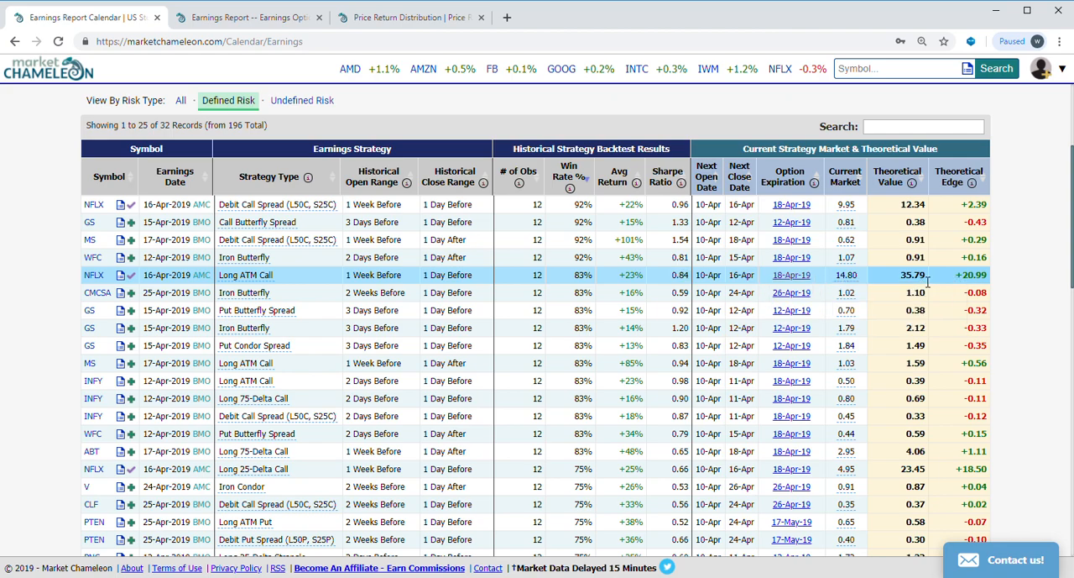
double_click(914, 275)
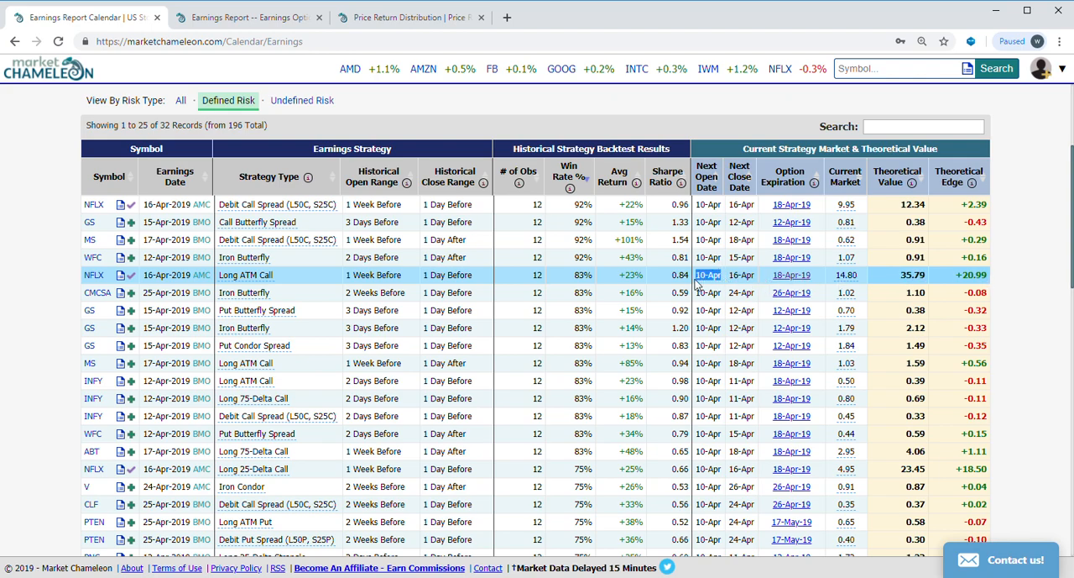
mouse_move(781, 275)
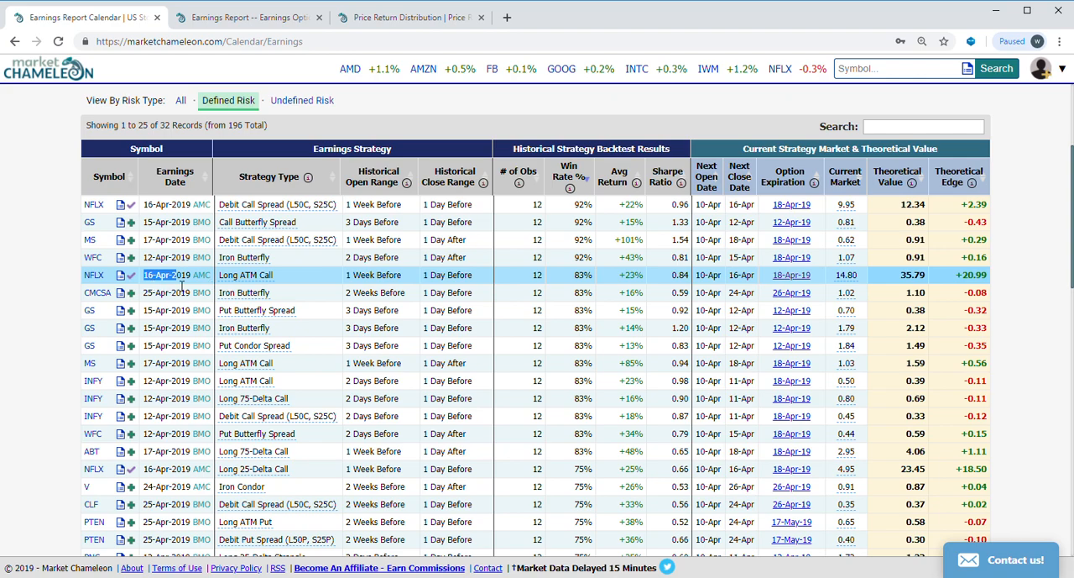
mouse_move(732, 296)
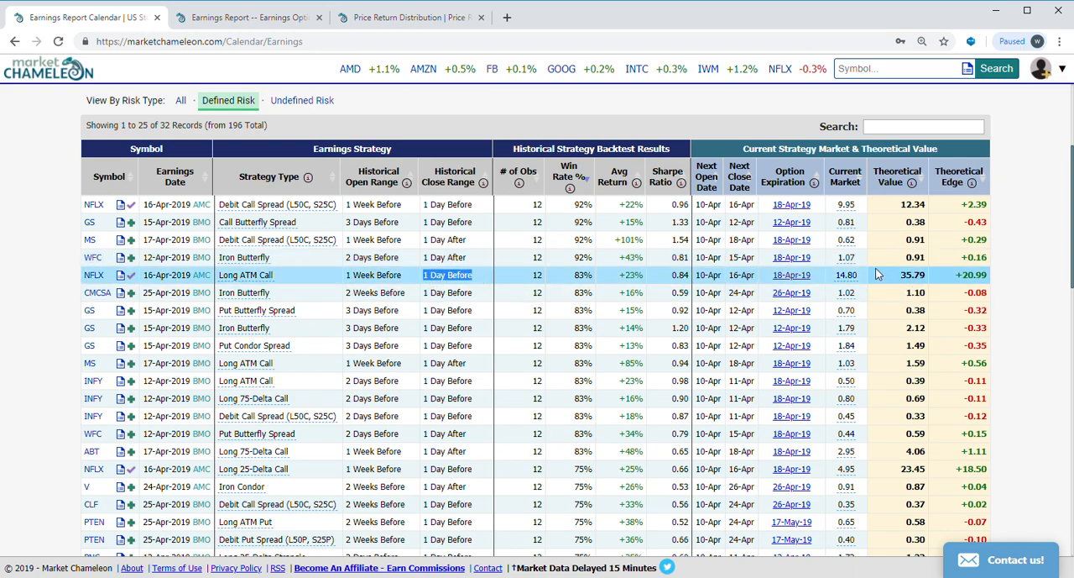
mouse_move(791, 275)
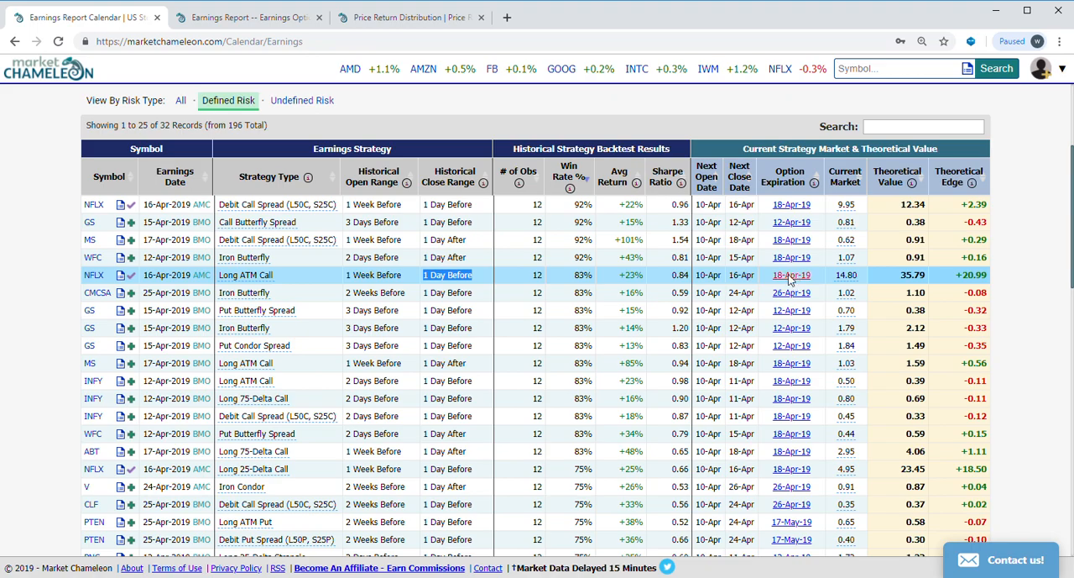
left_click(791, 275)
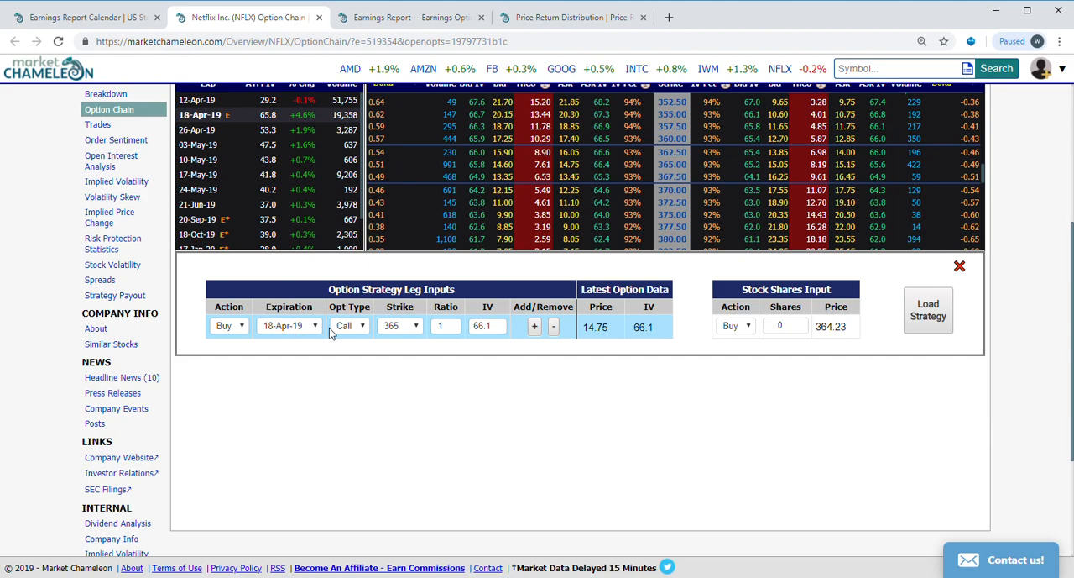
mouse_move(399, 335)
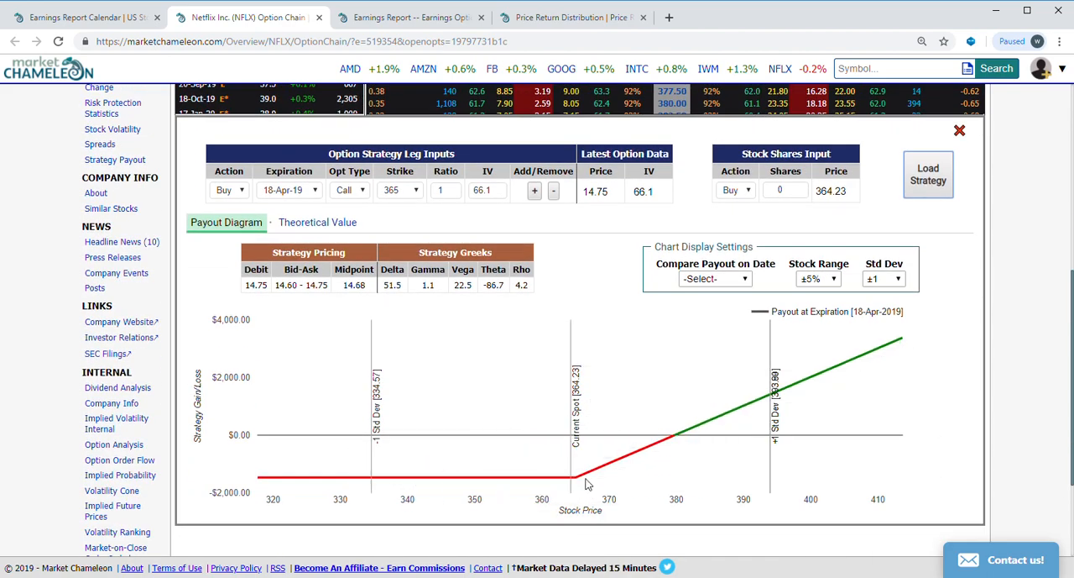
mouse_move(986, 401)
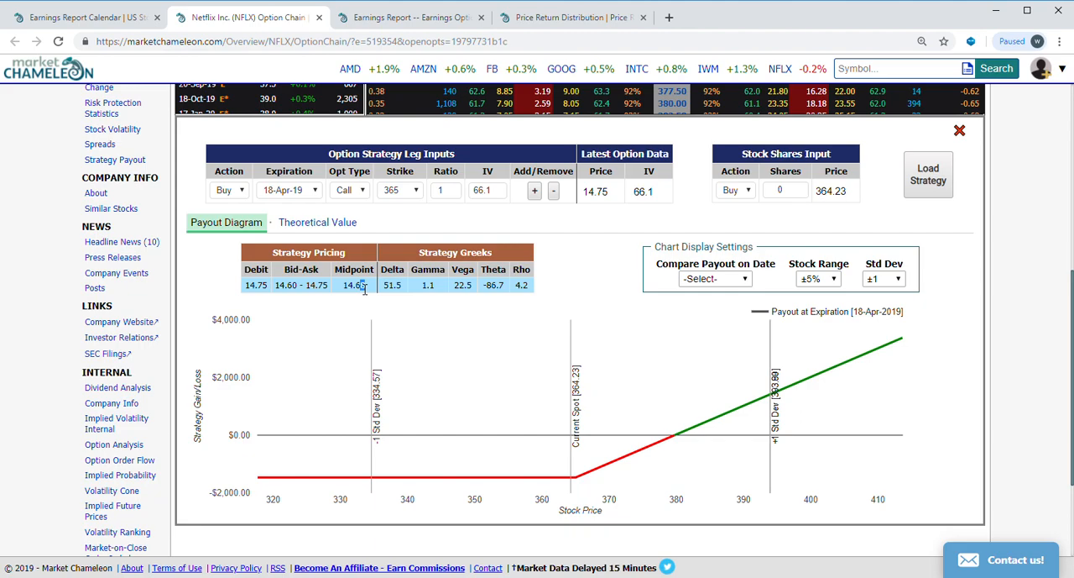
double_click(353, 284)
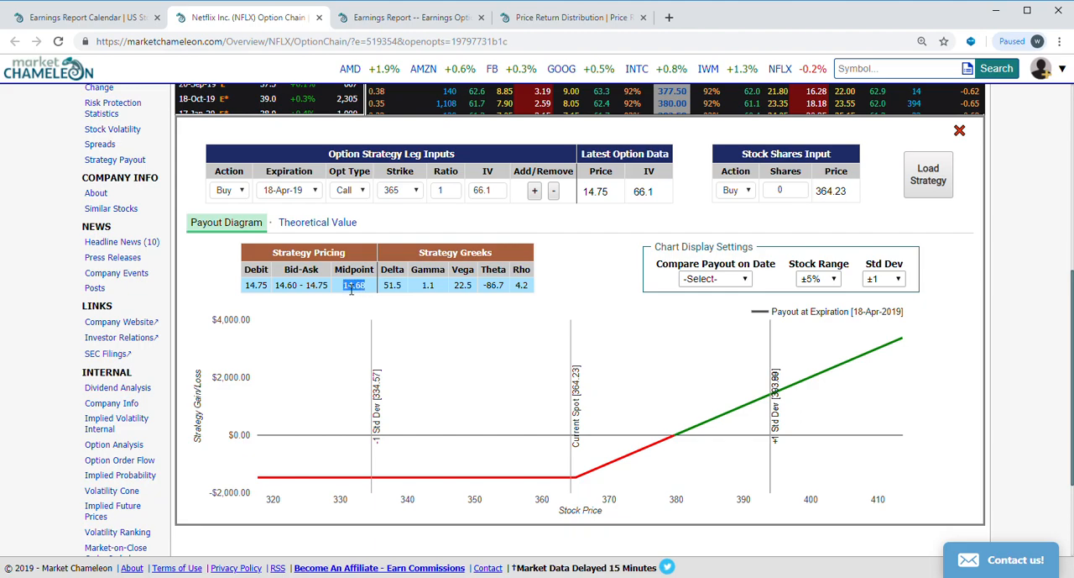
left_click(317, 221)
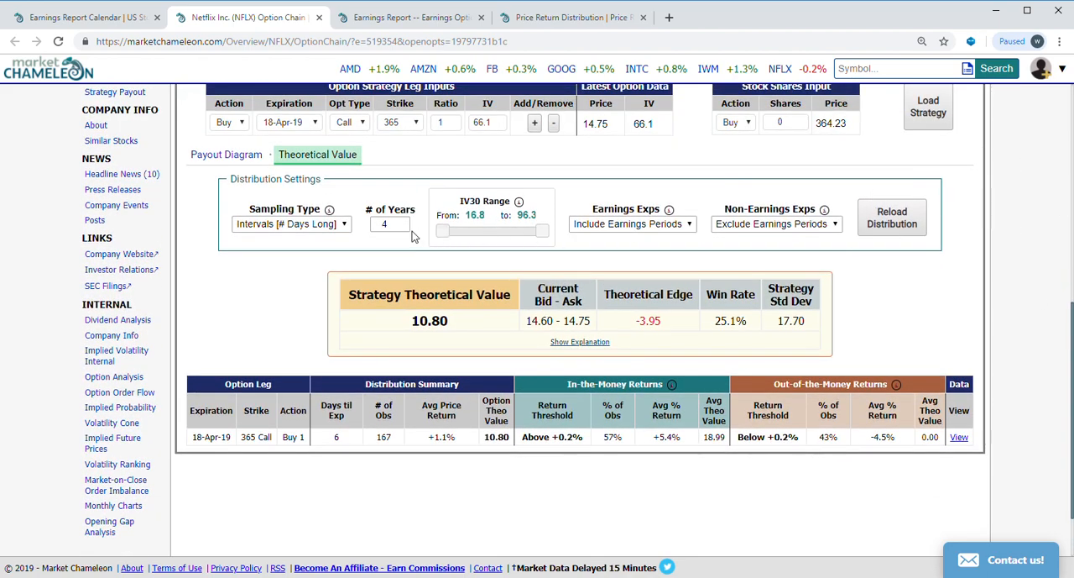
Revalue the 365 call over 10 years of earnings-only periods (35.67) and sort by option value
type("10")
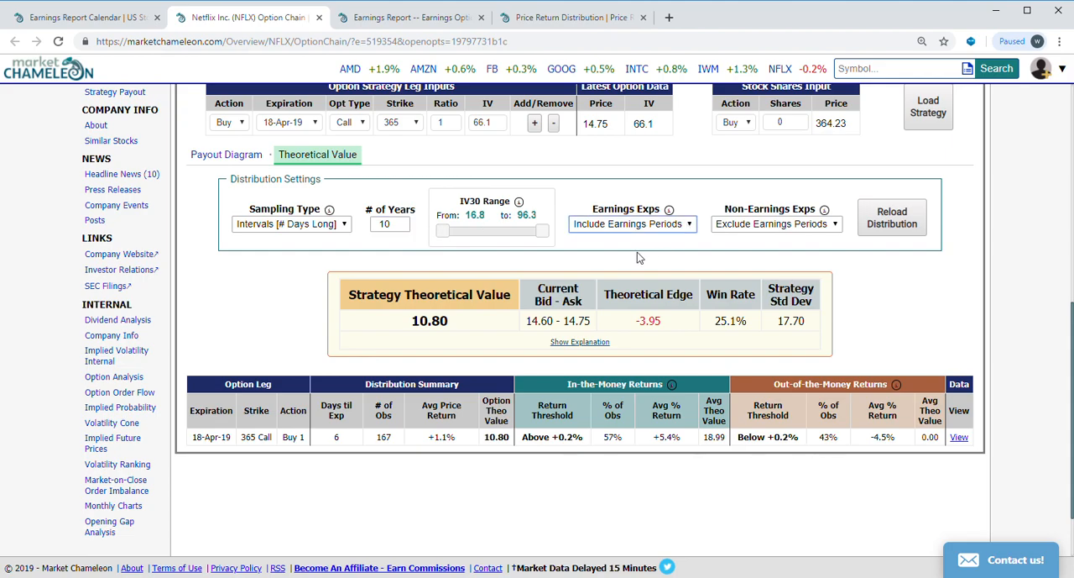
left_click(632, 224)
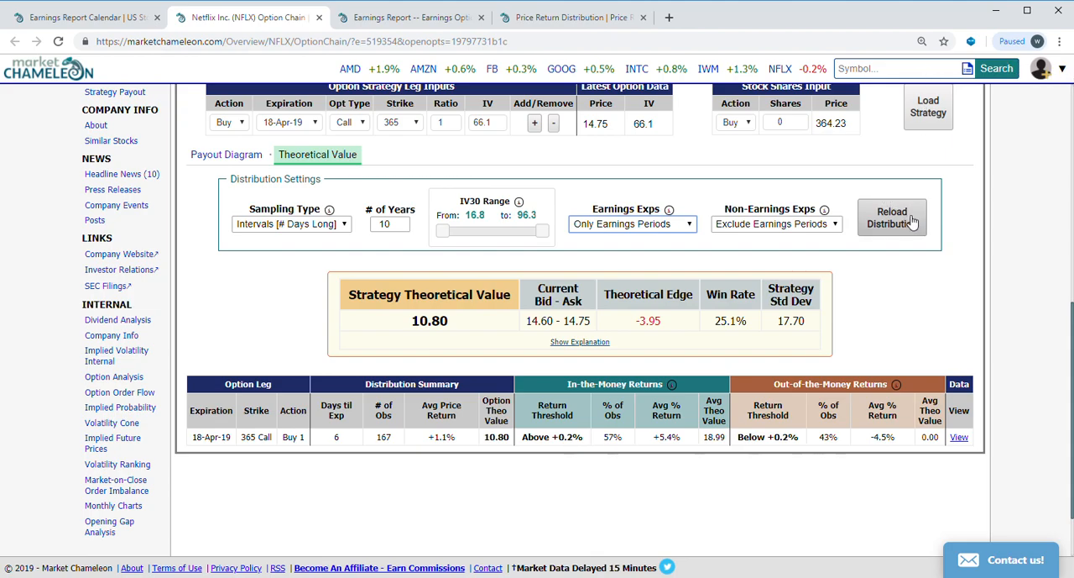
left_click(892, 216)
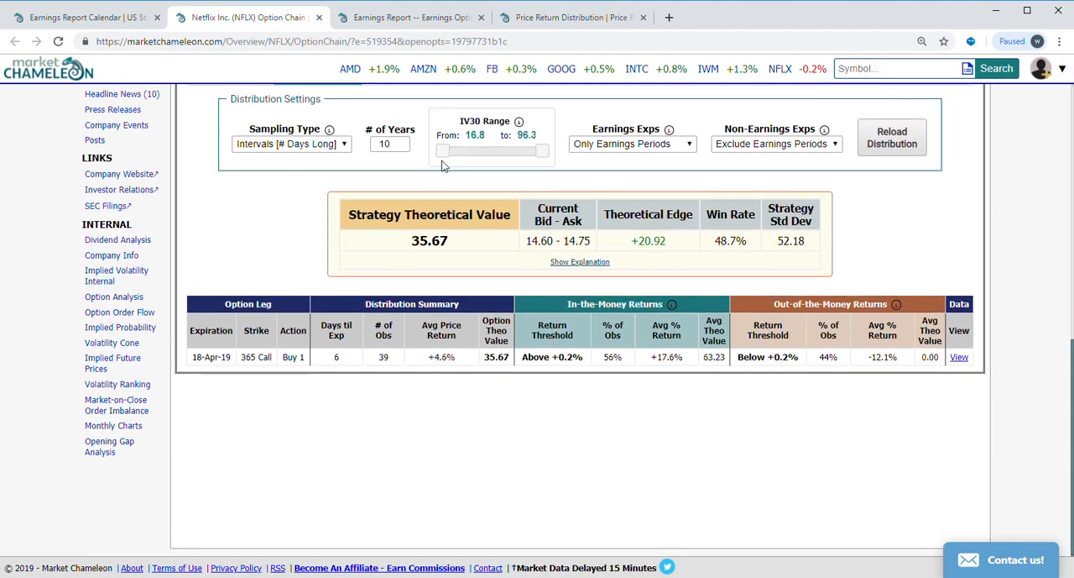
double_click(429, 240)
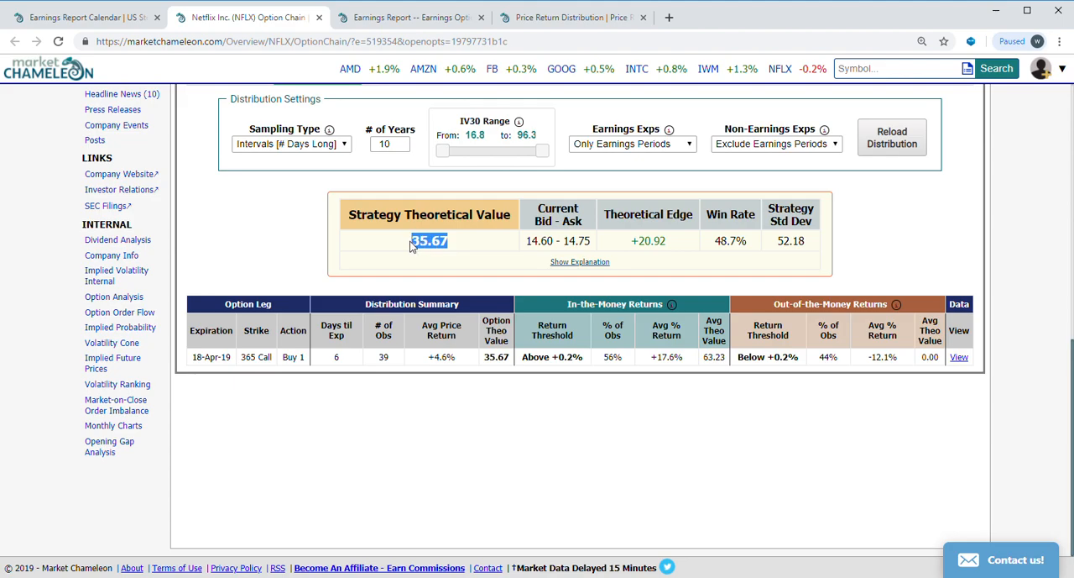
mouse_move(457, 244)
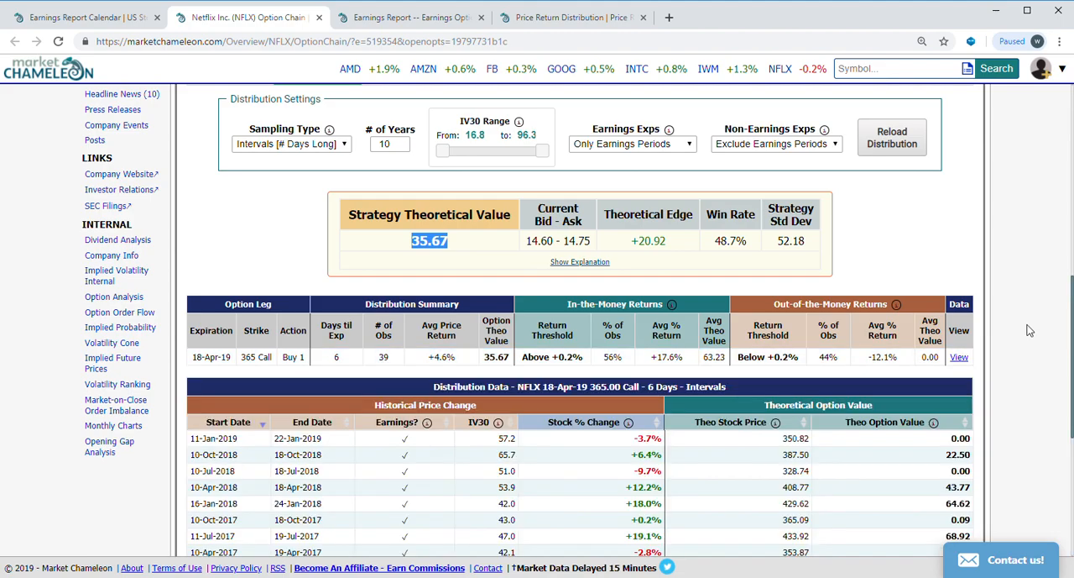
scroll("down", 3)
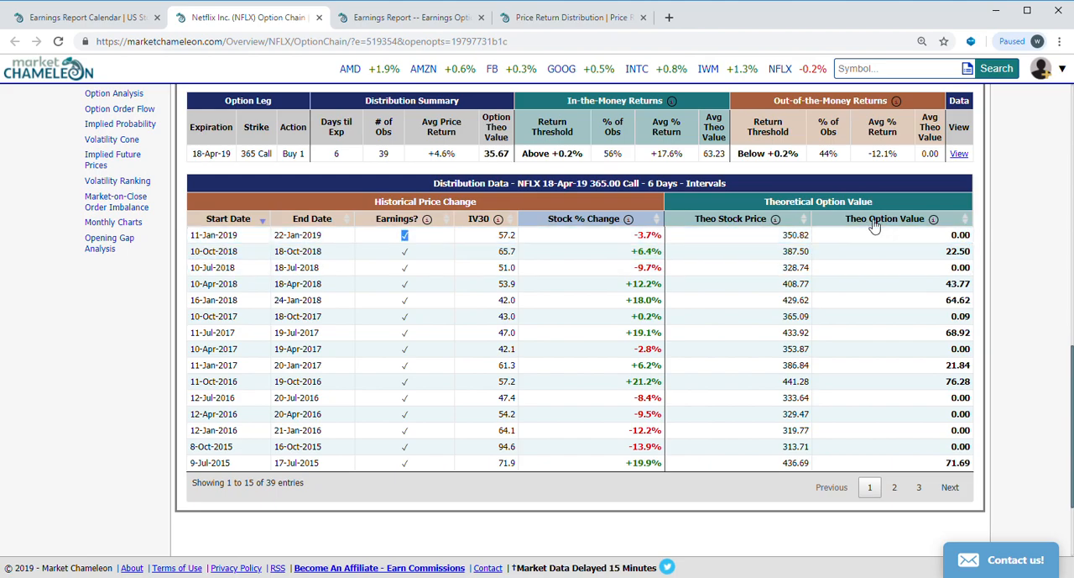
left_click(887, 218)
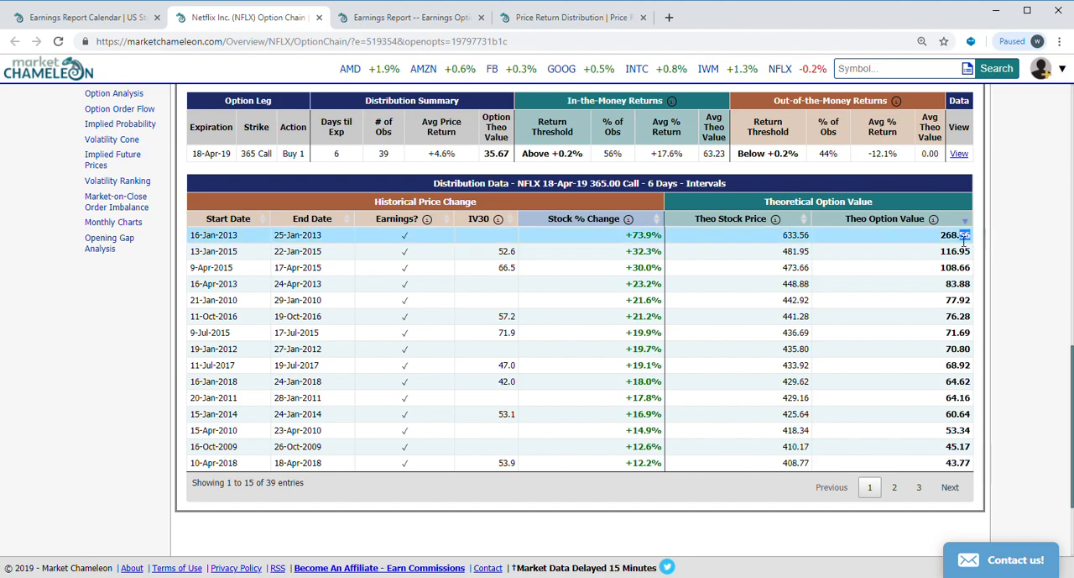
mouse_move(659, 251)
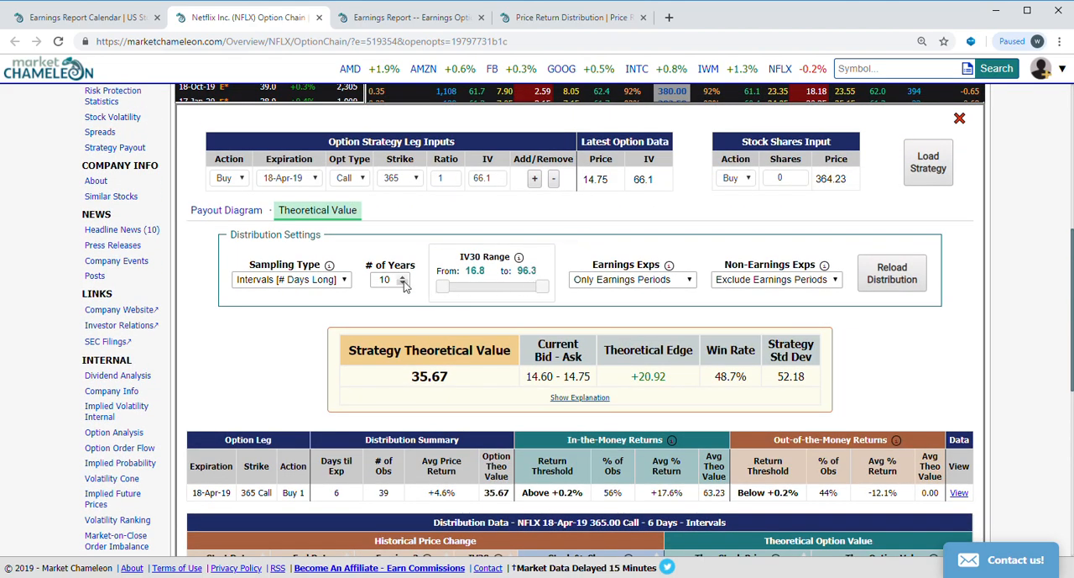
Reload the distribution for 3 years, giving 24.84 (+10.09 edge), and sort outcomes by option value
scroll("down", 3)
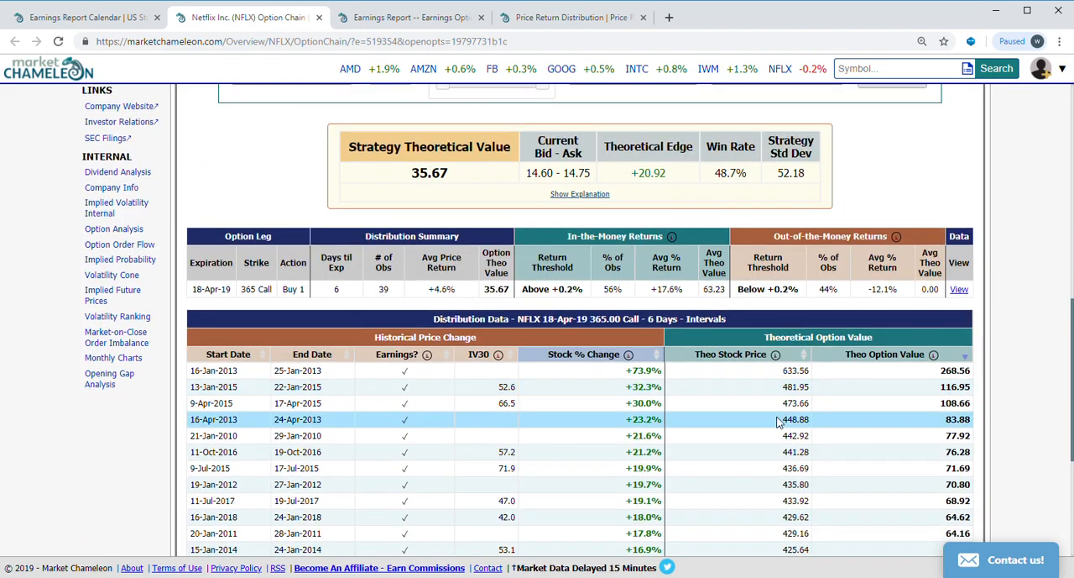
mouse_move(329, 409)
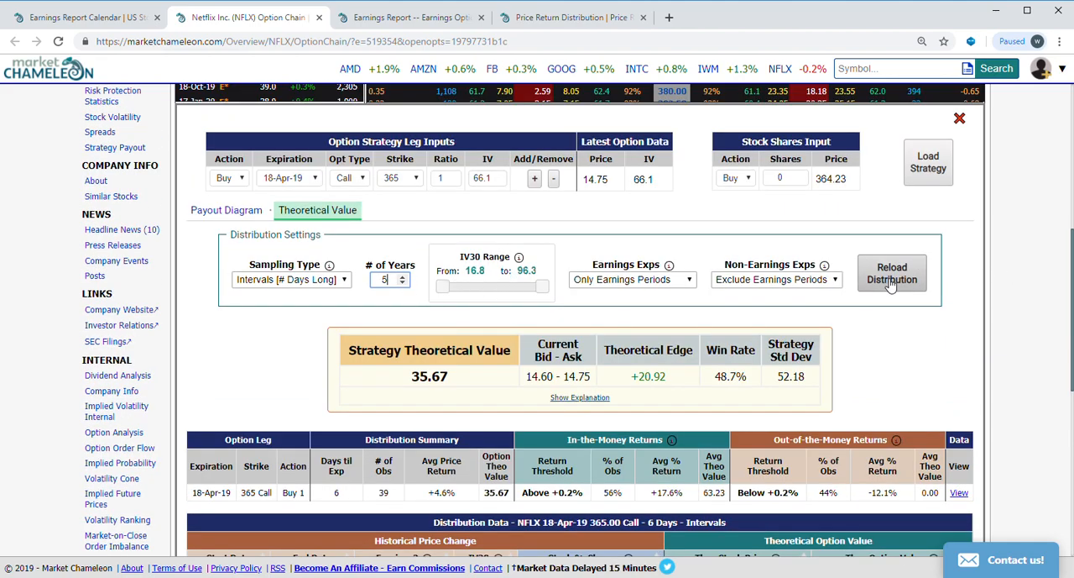
left_click(892, 273)
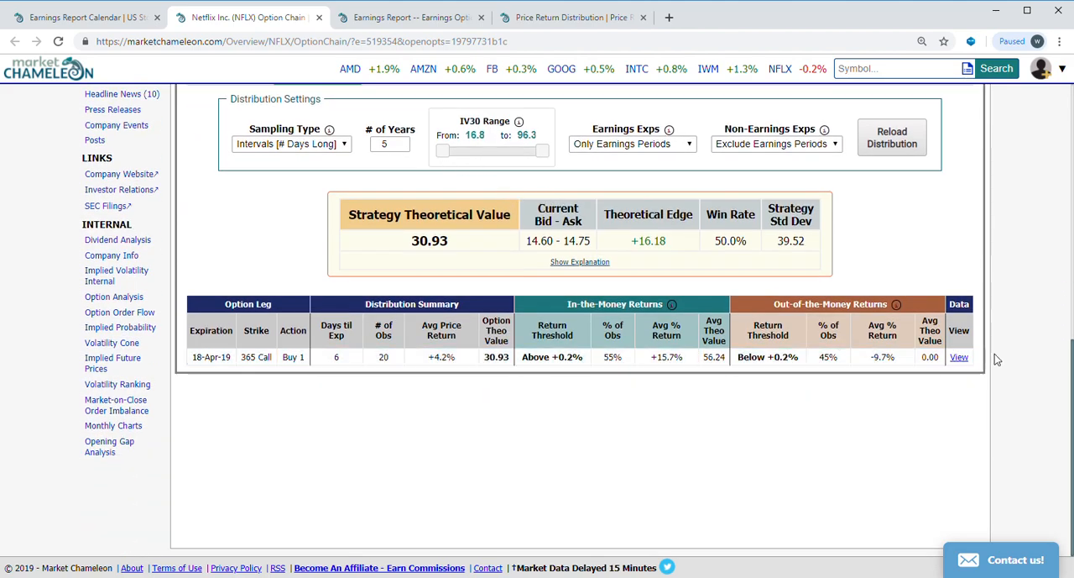
left_click(958, 357)
type("3")
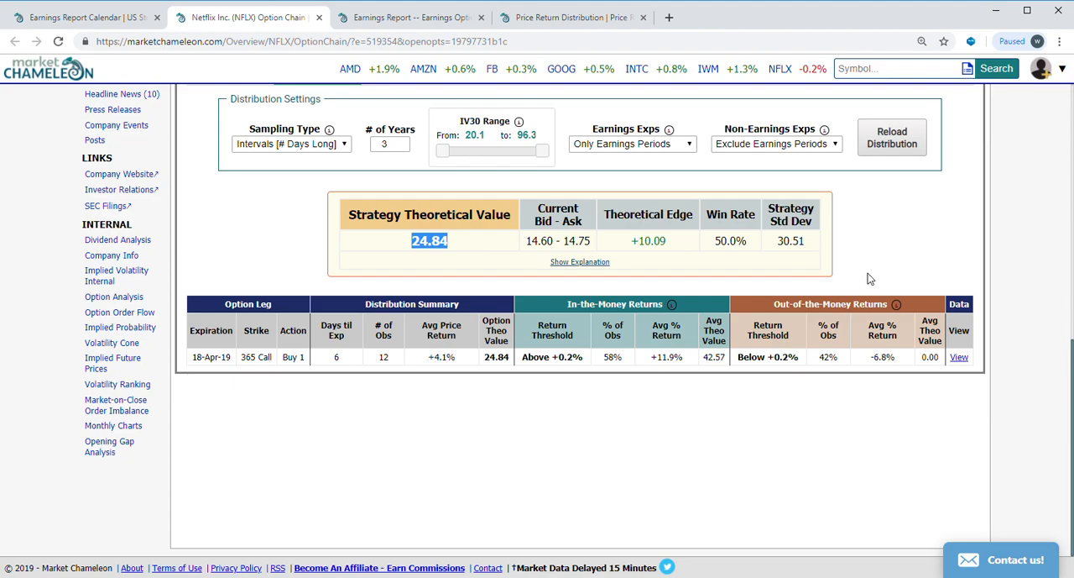
mouse_move(959, 357)
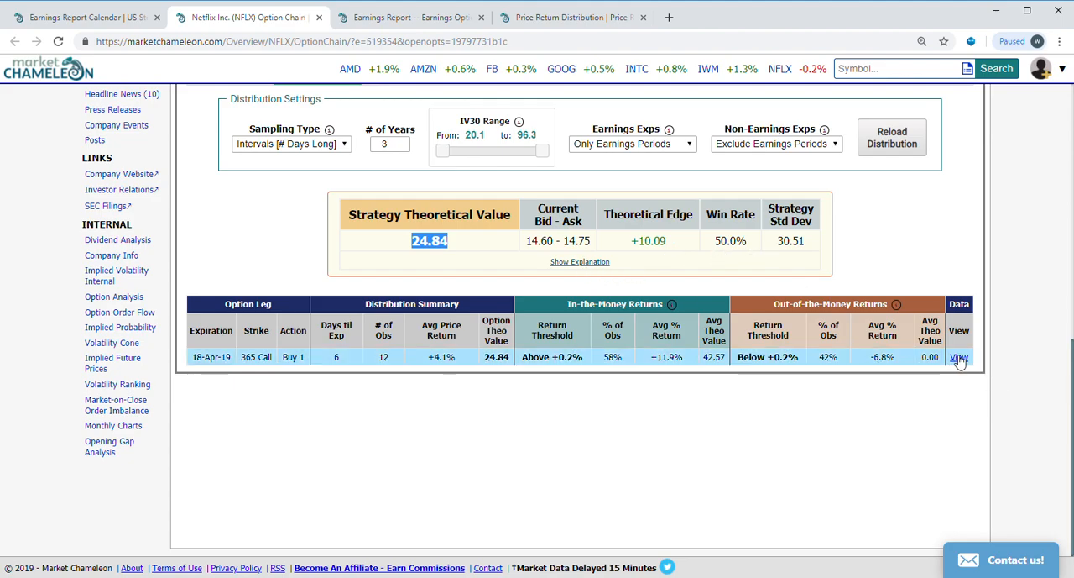
left_click(958, 358)
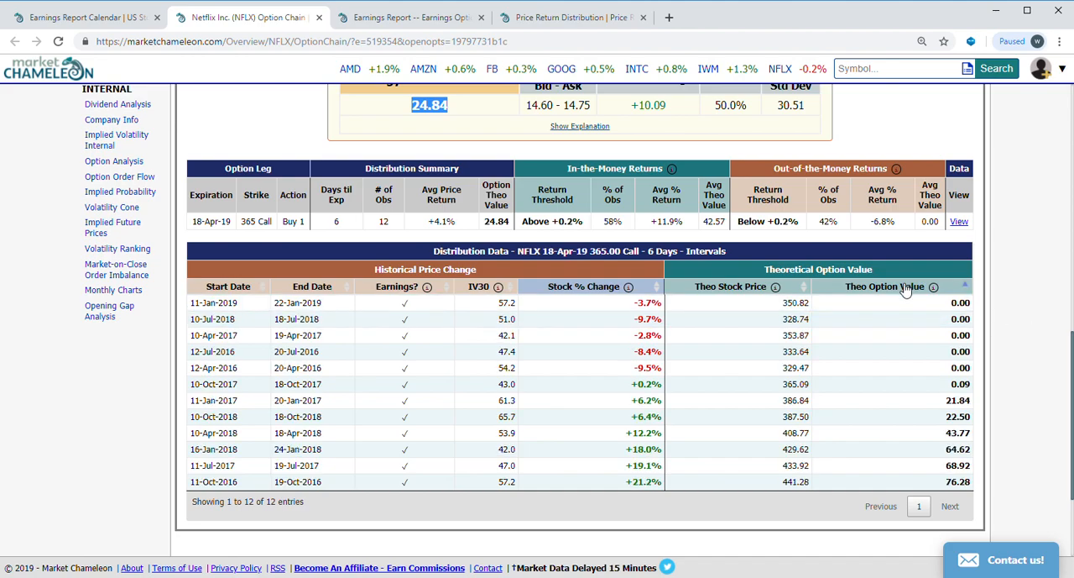
left_click(893, 287)
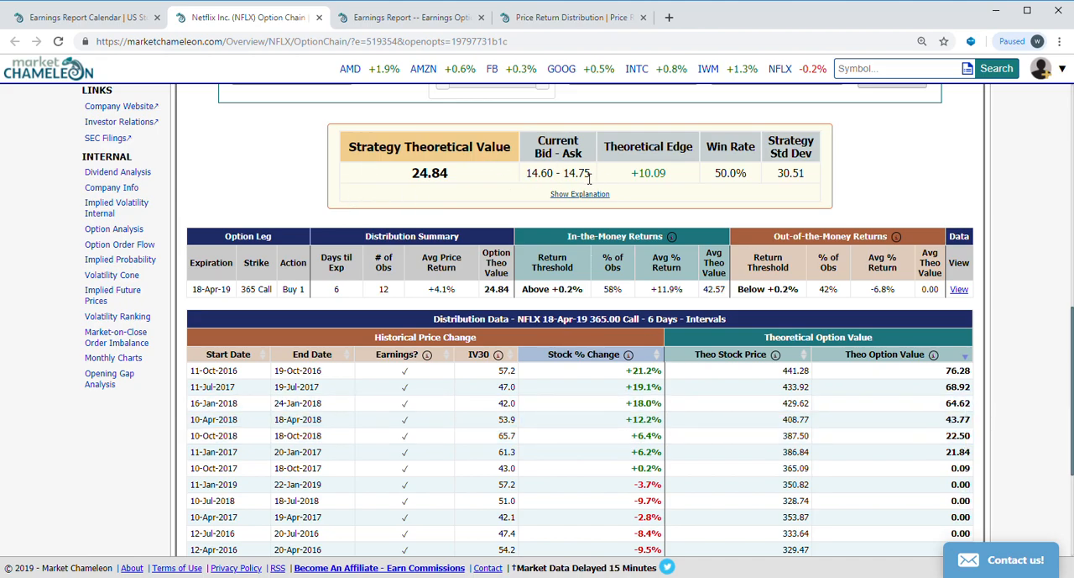
double_click(557, 173)
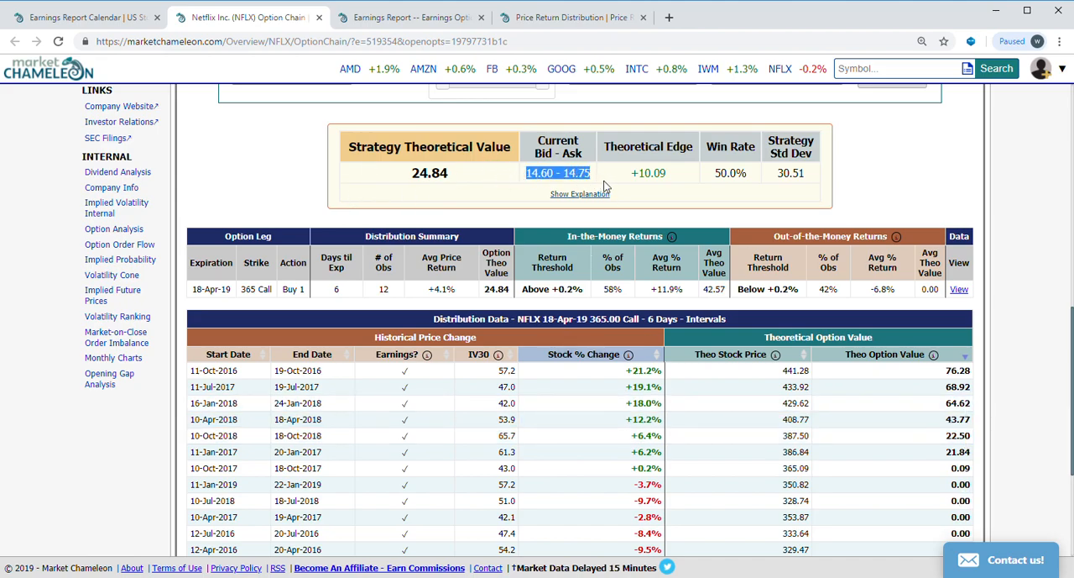
mouse_move(612, 183)
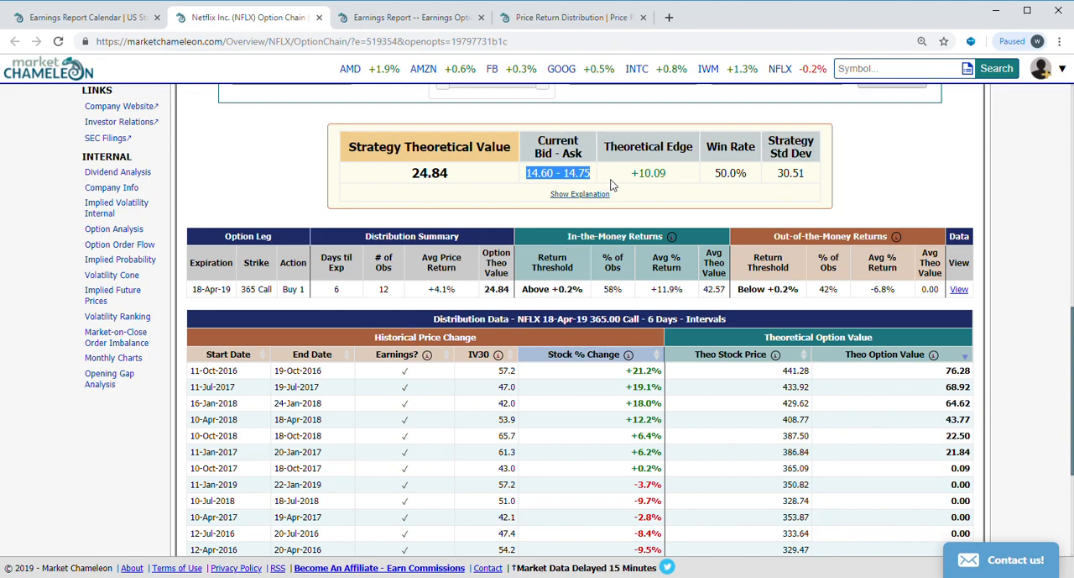
mouse_move(1021, 122)
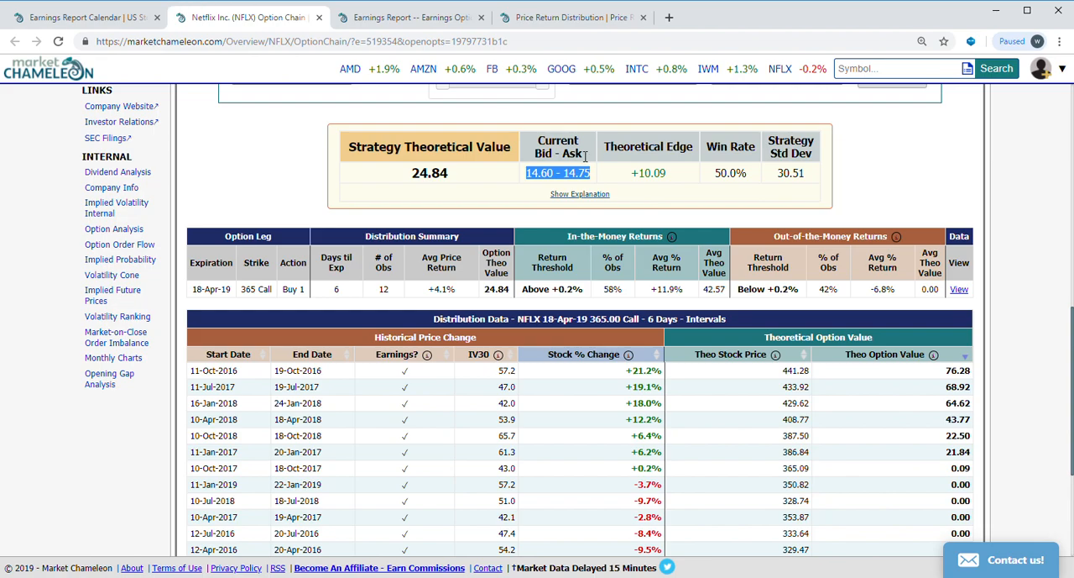
mouse_move(69, 28)
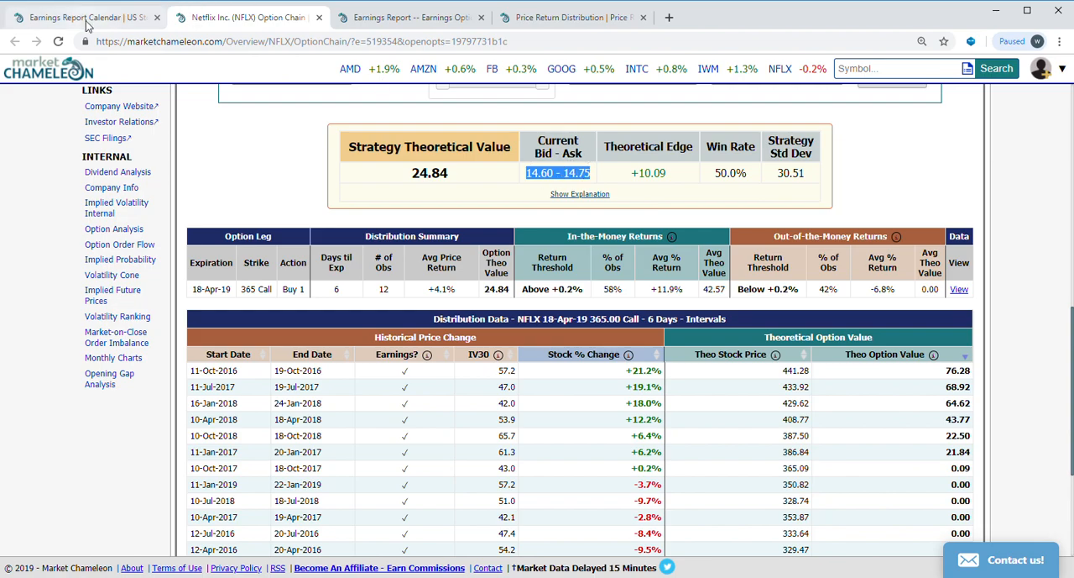
Switch back to the Earnings Report Calendar browser tab
left_click(59, 14)
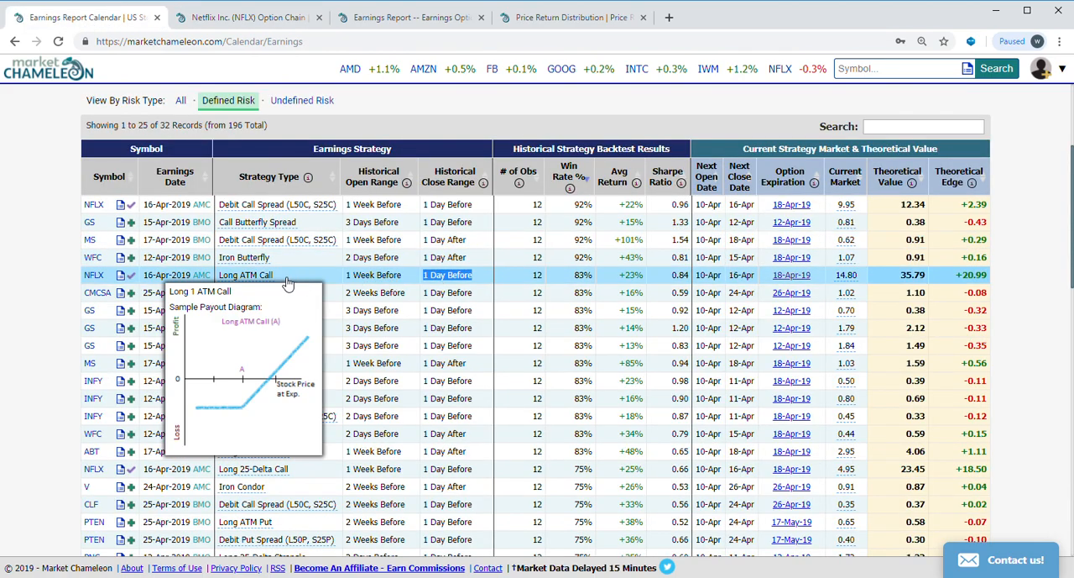
mouse_move(278, 281)
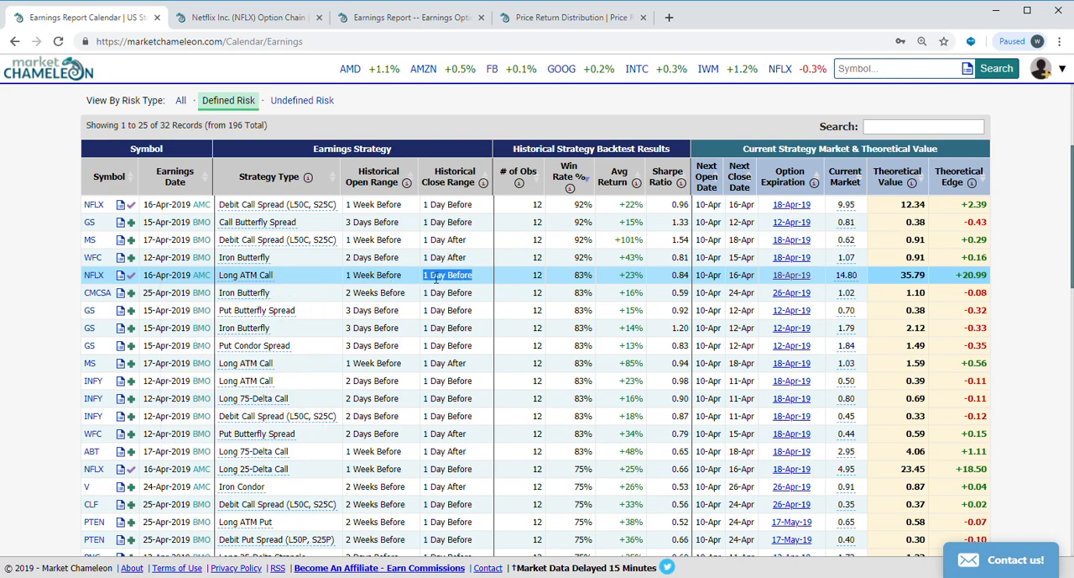
mouse_move(799, 286)
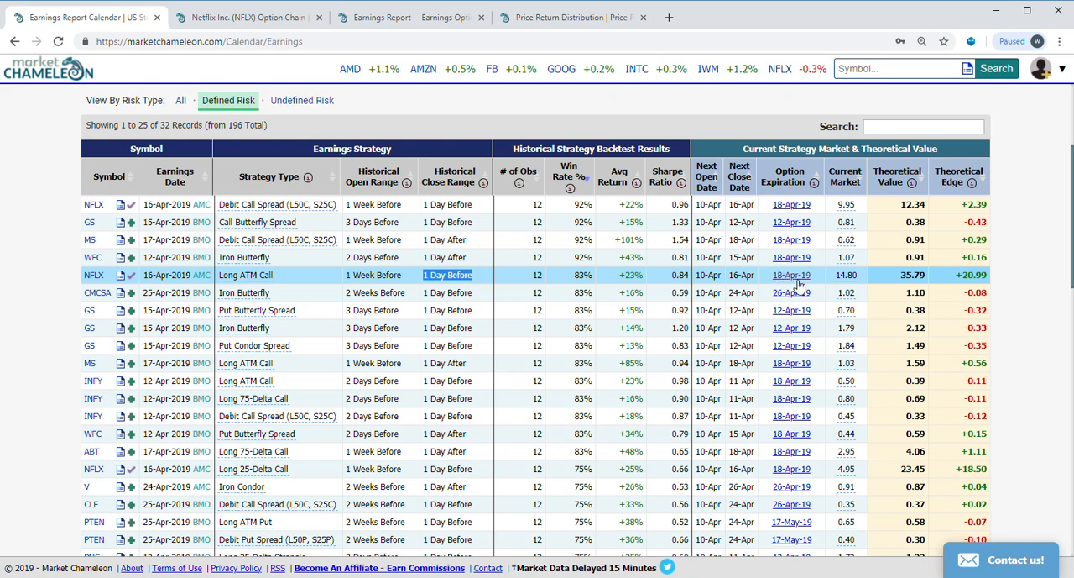
mouse_move(806, 281)
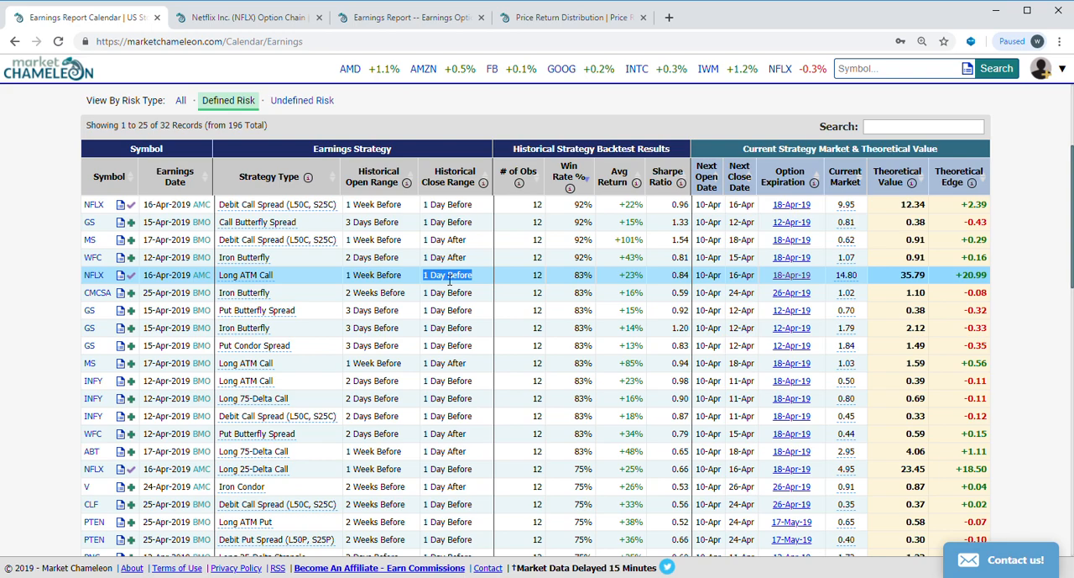
mouse_move(476, 292)
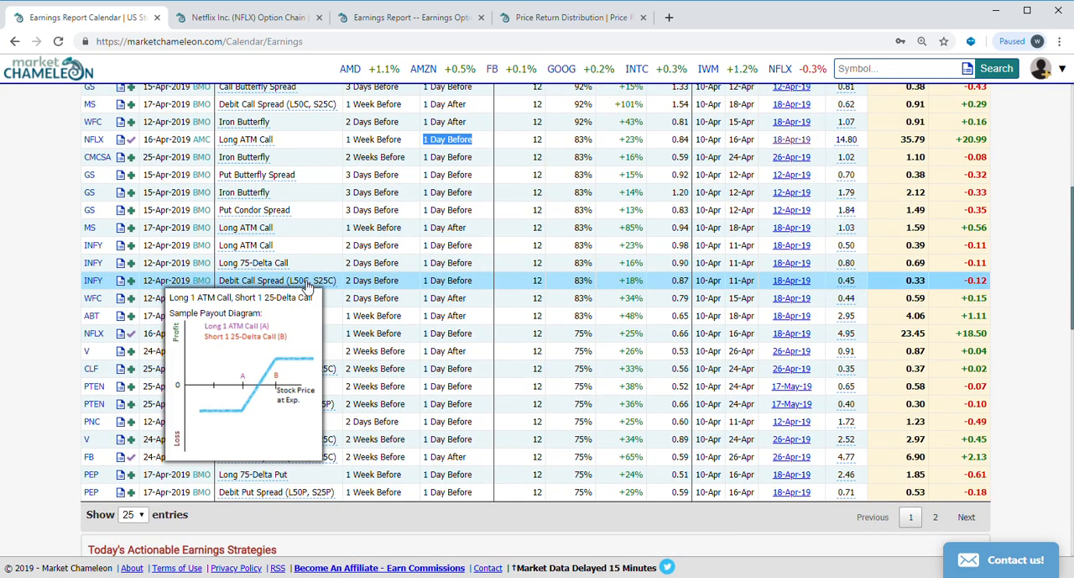
mouse_move(352, 210)
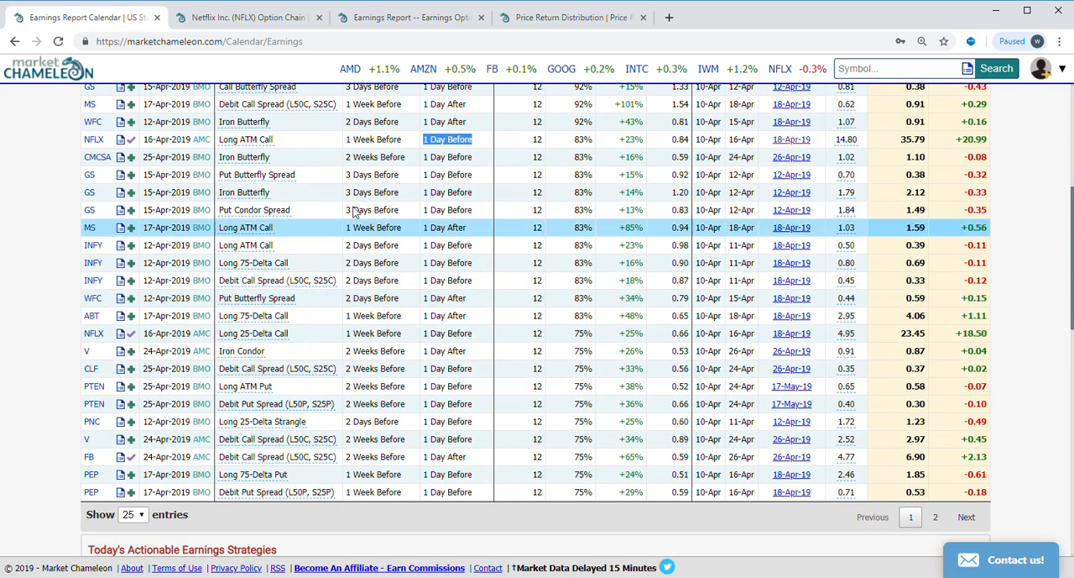
mouse_move(245, 228)
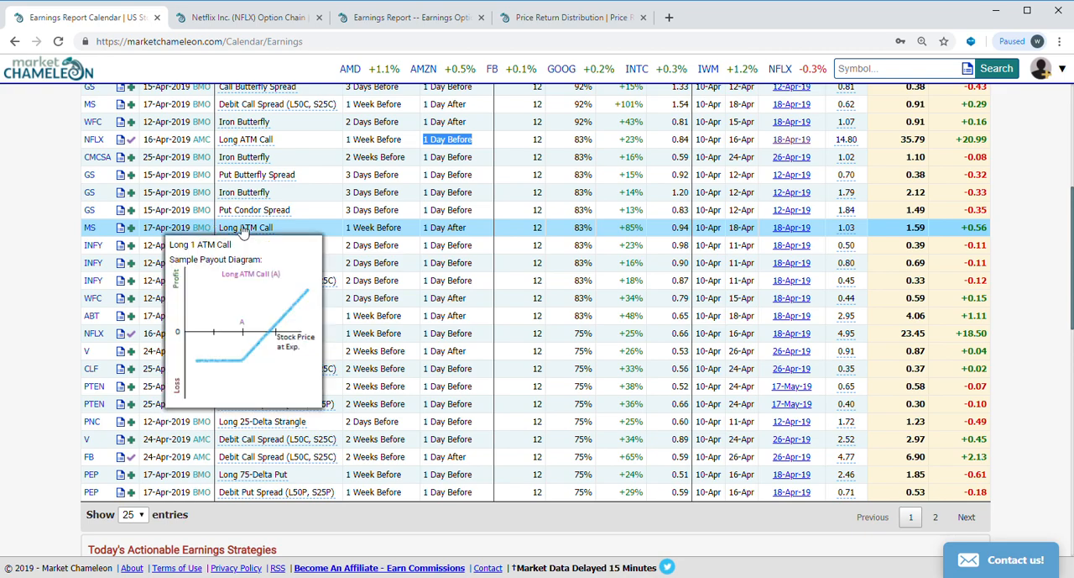
mouse_move(263, 209)
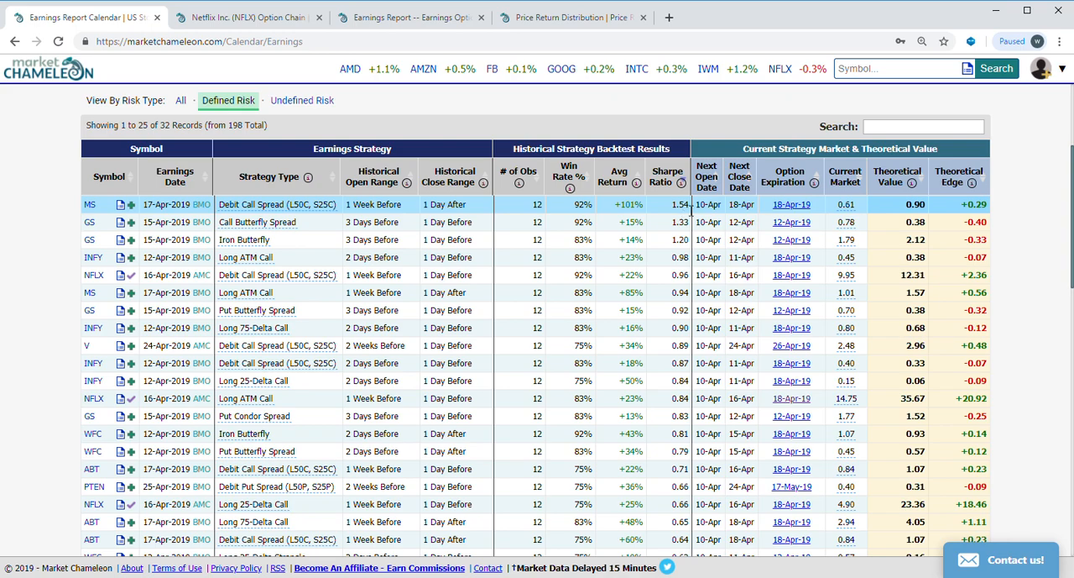
mouse_move(647, 207)
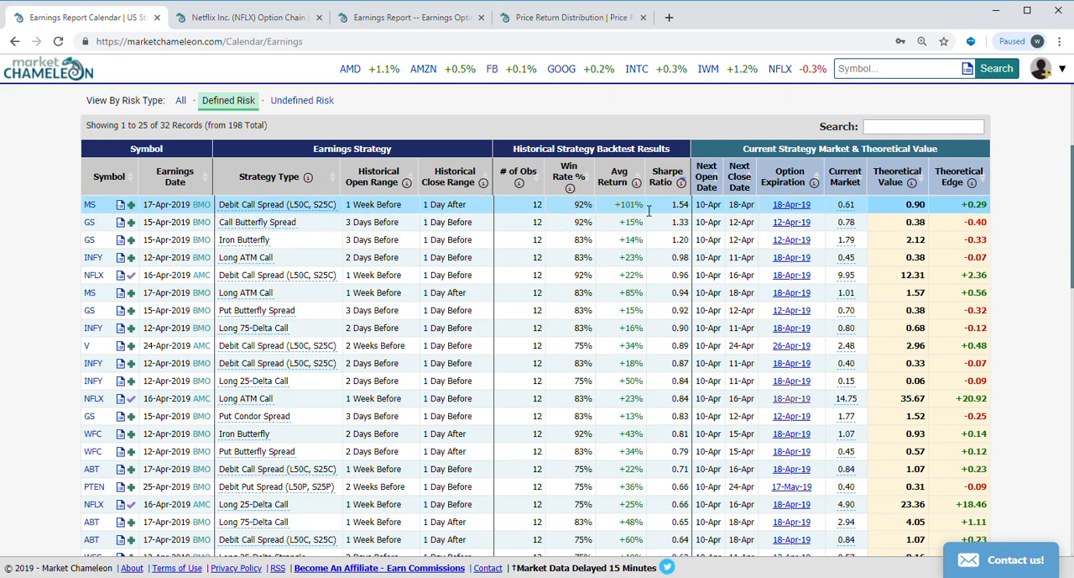
mouse_move(693, 225)
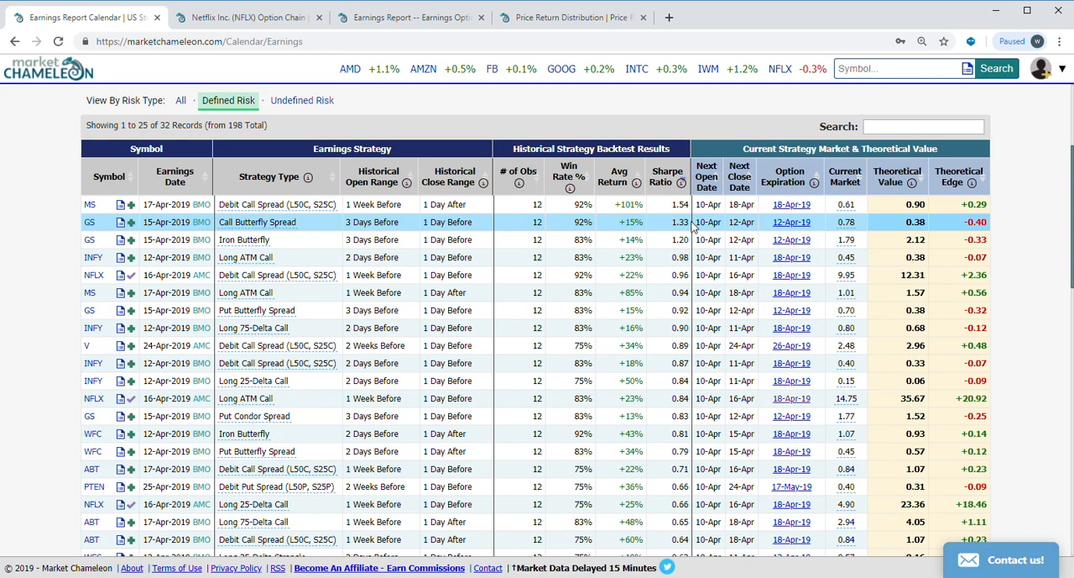